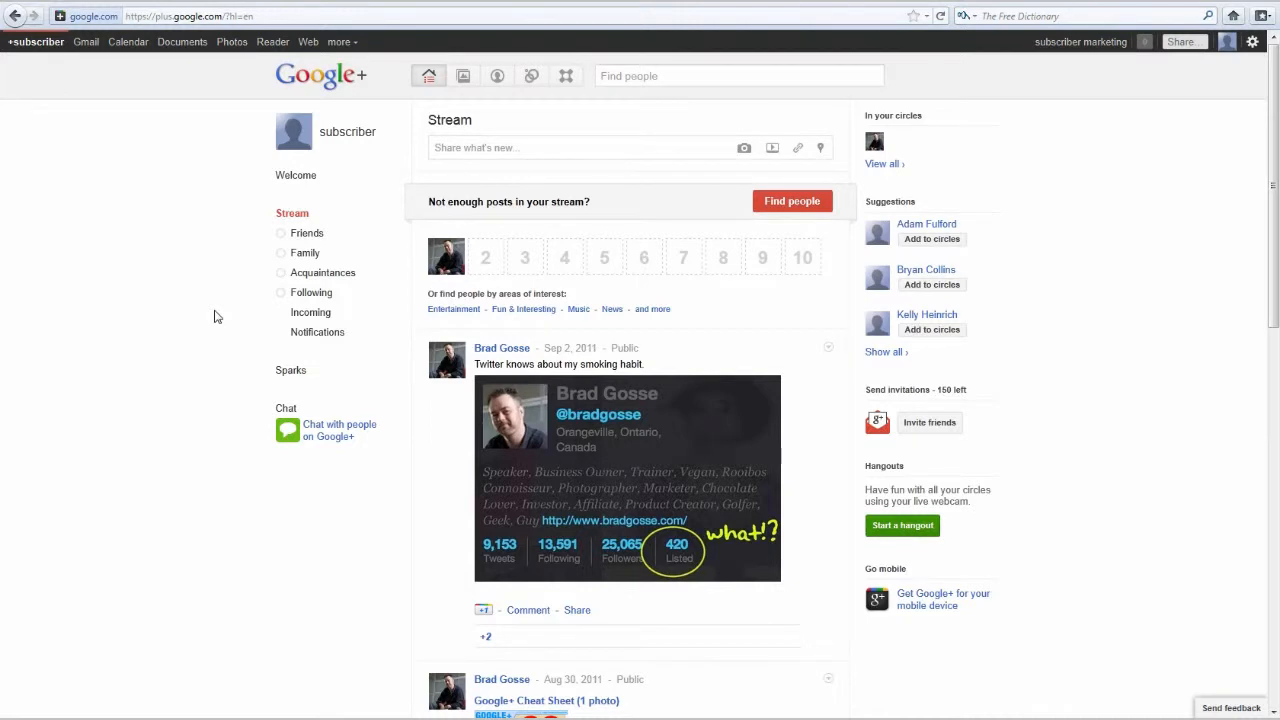
{"action": "mouse_move", "coordinate": [240, 350]}
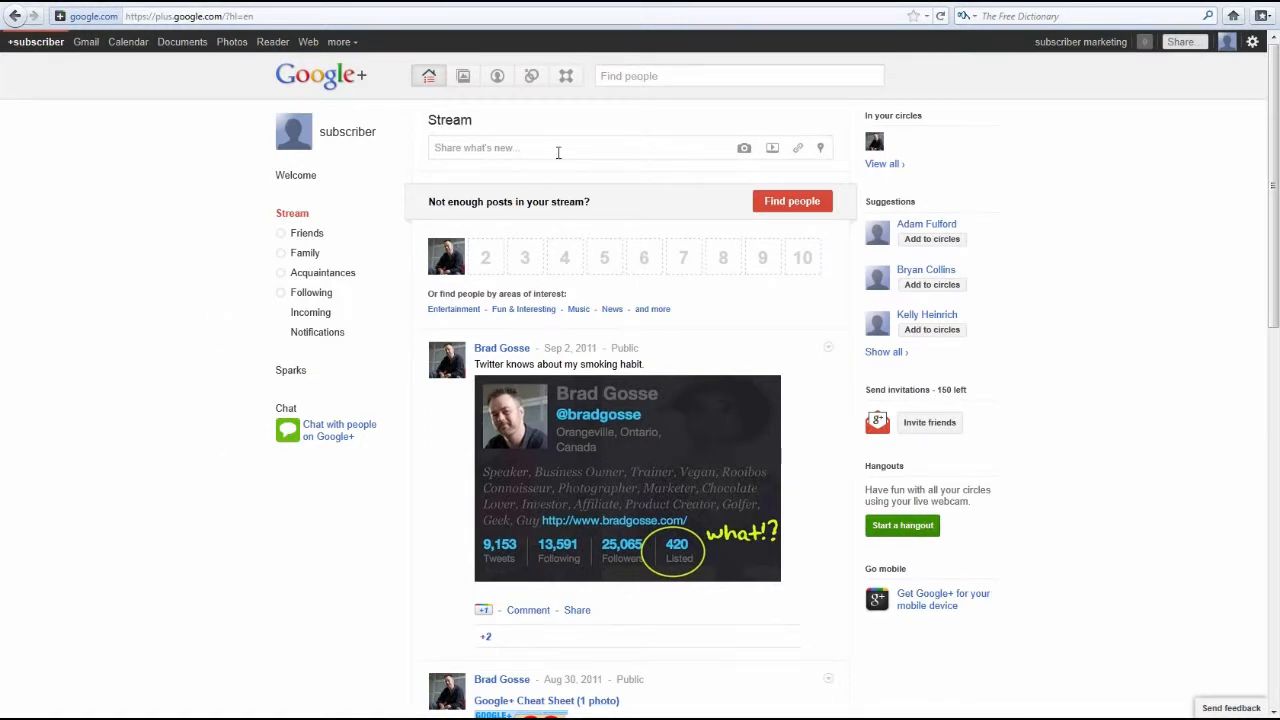
- Go to the Circles management page showing the one existing contact
{"action": "scroll", "scroll_direction": "down", "scroll_amount": 3}
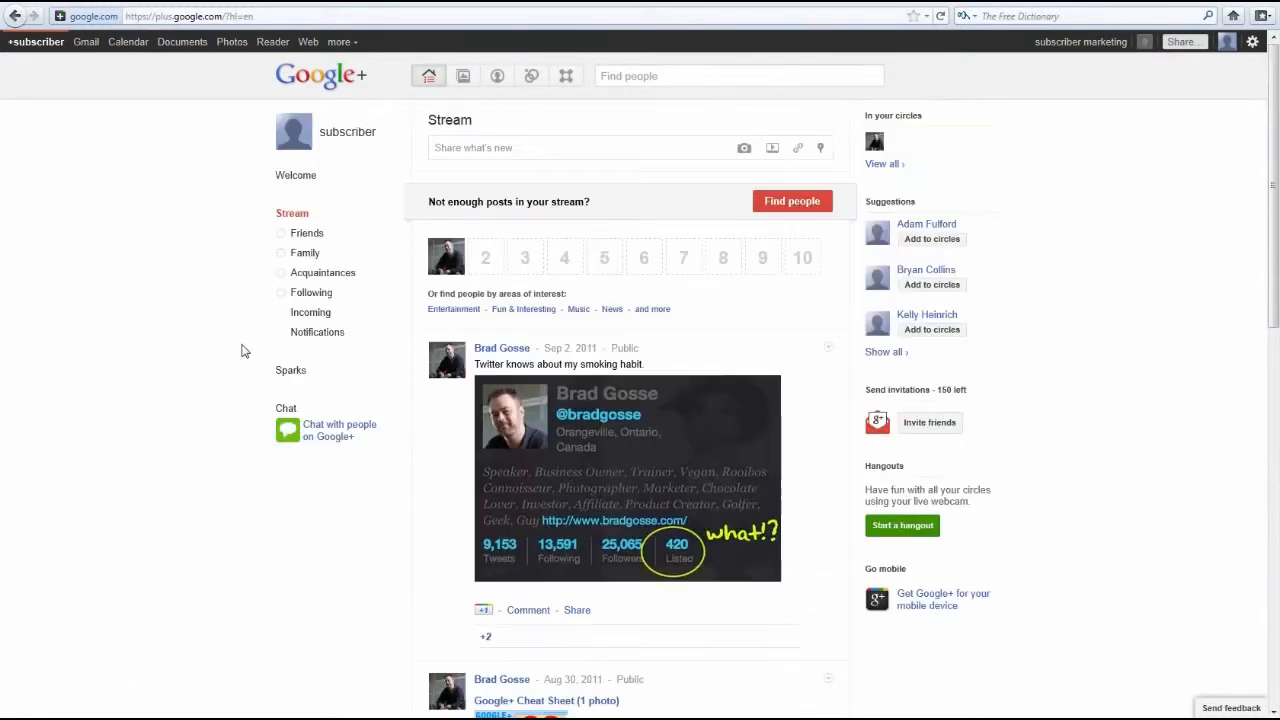
{"action": "mouse_move", "coordinate": [220, 190]}
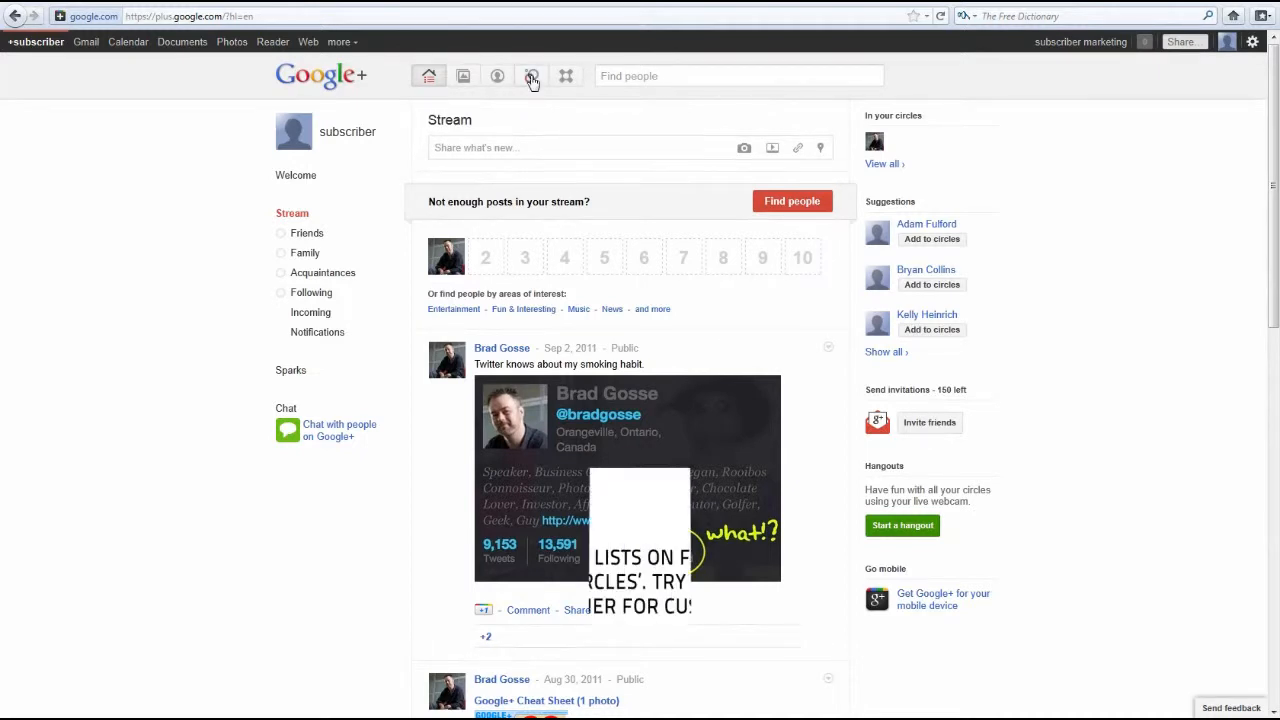
{"action": "left_click", "coordinate": [532, 76]}
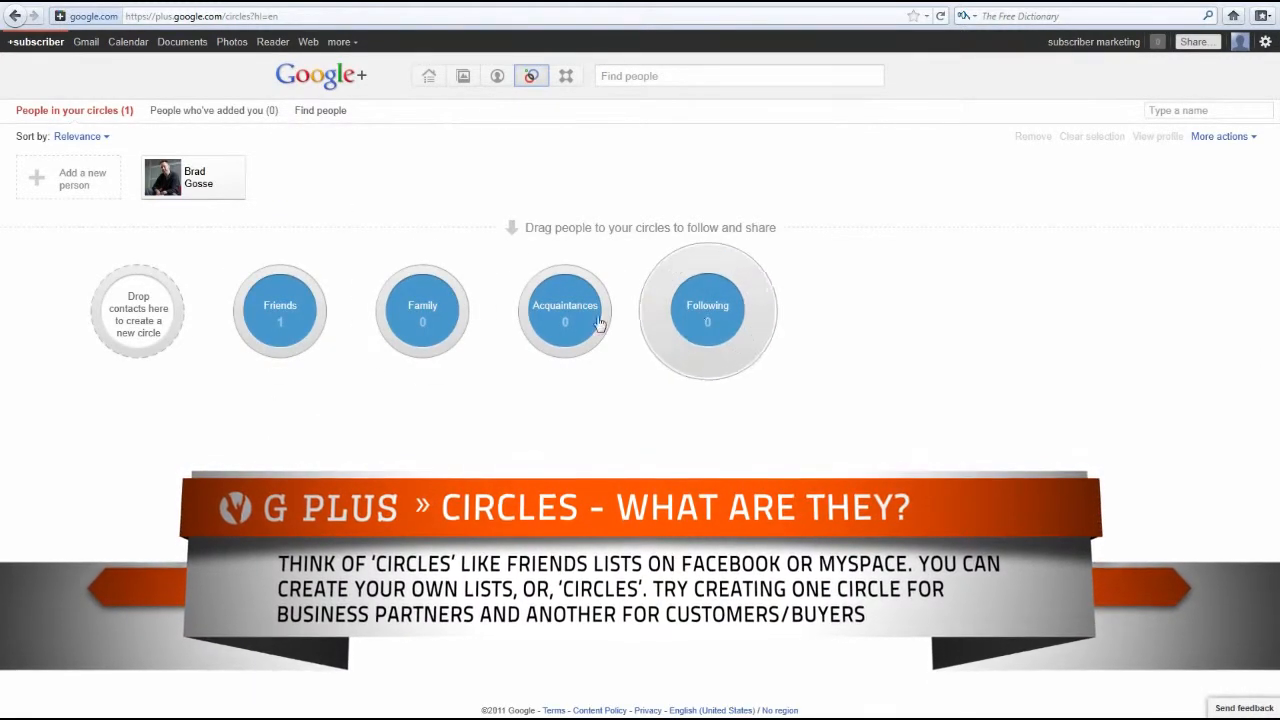
{"action": "mouse_move", "coordinate": [430, 190]}
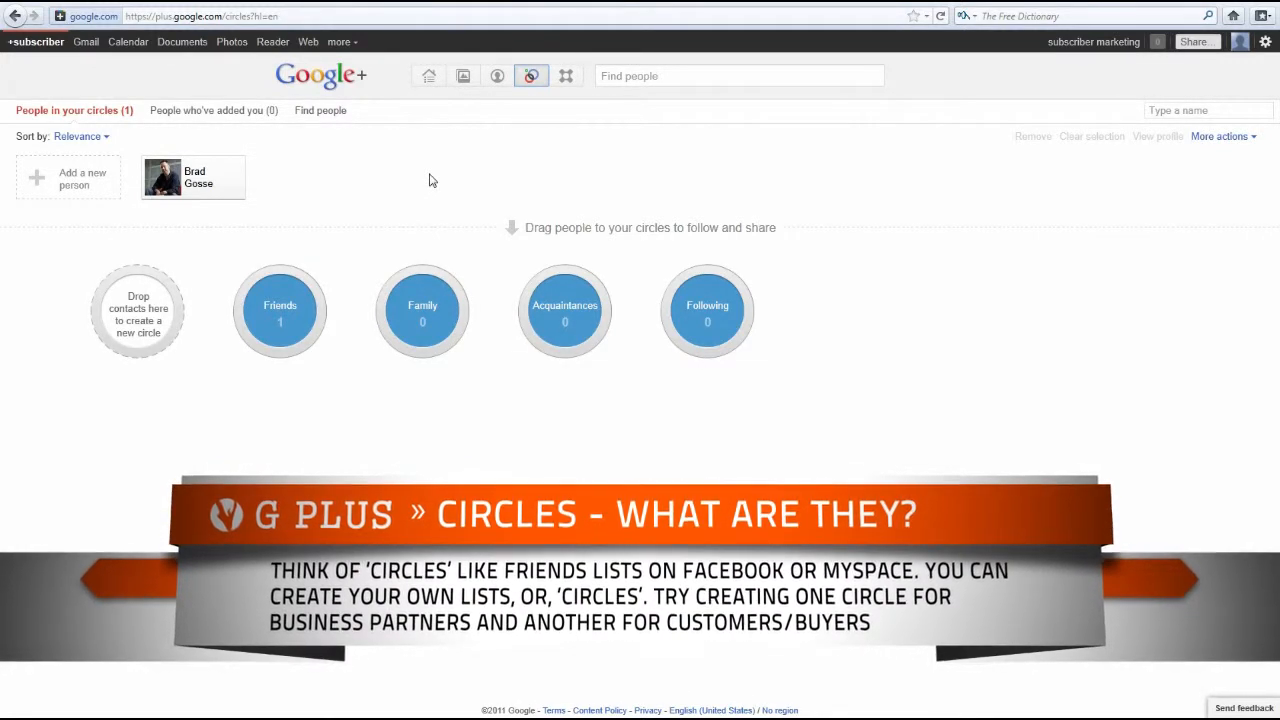
{"action": "left_click", "coordinate": [428, 76]}
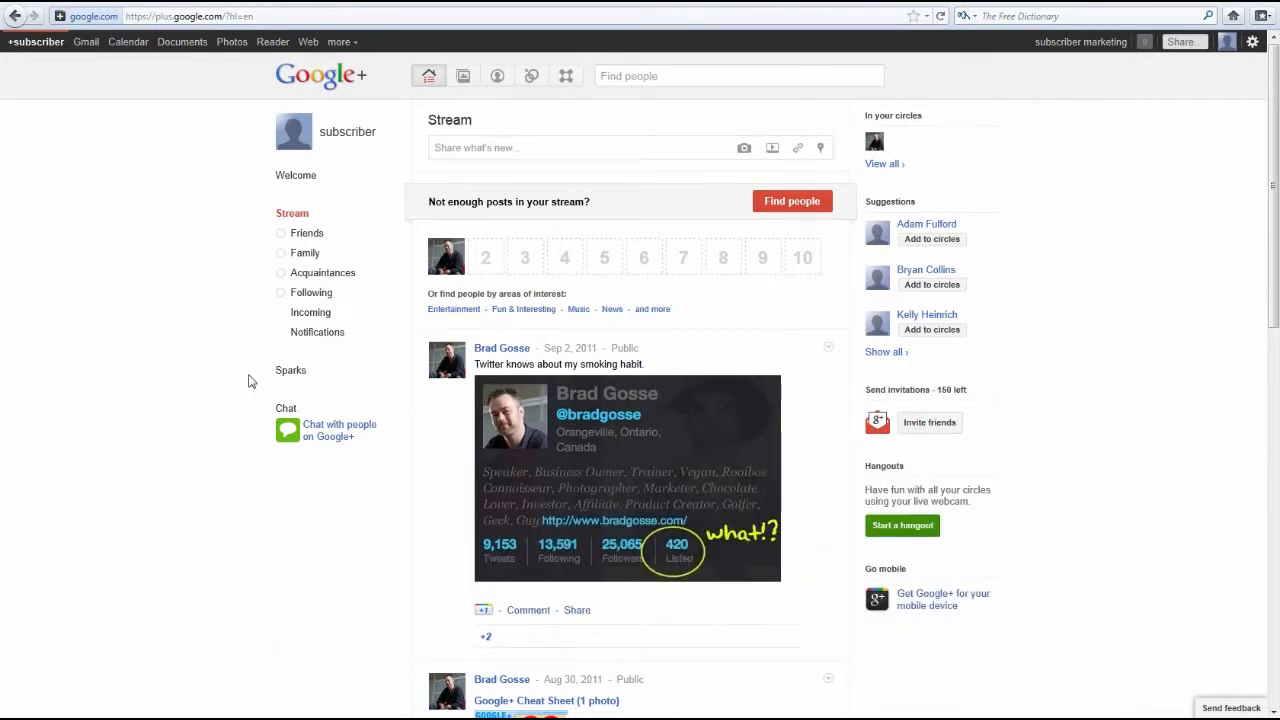
{"action": "mouse_move", "coordinate": [252, 184]}
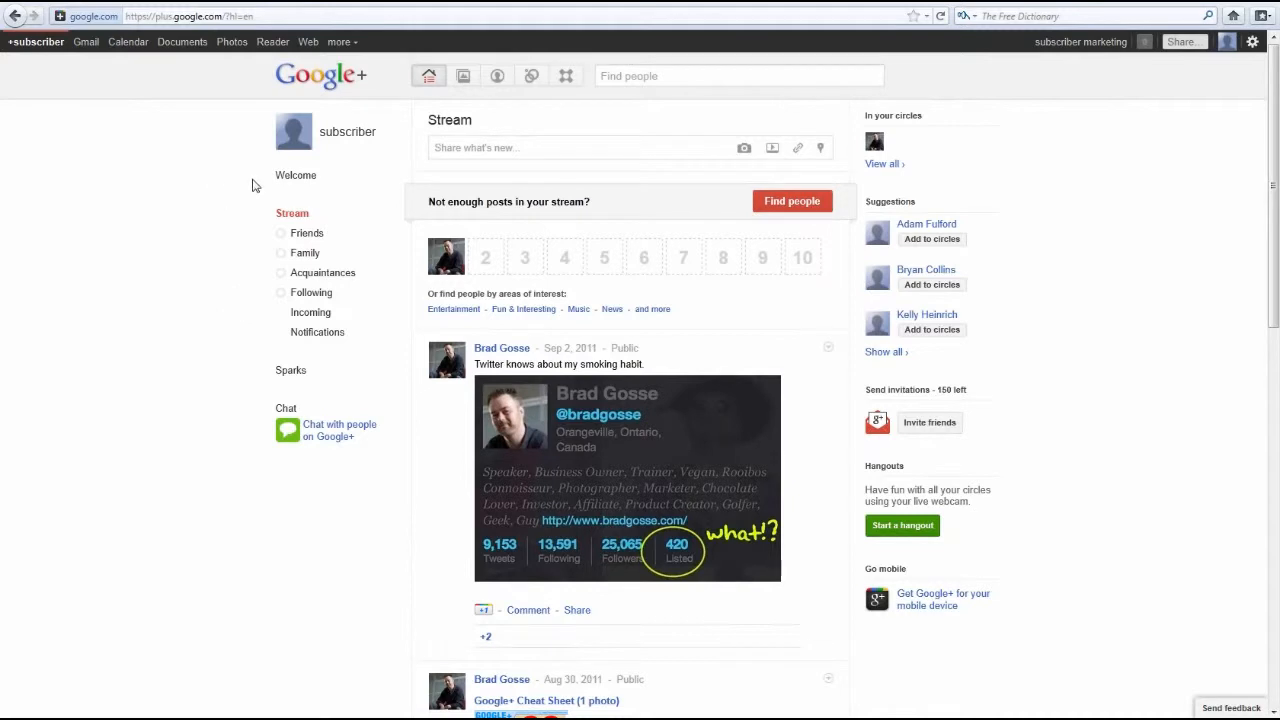
{"action": "mouse_move", "coordinate": [220, 178]}
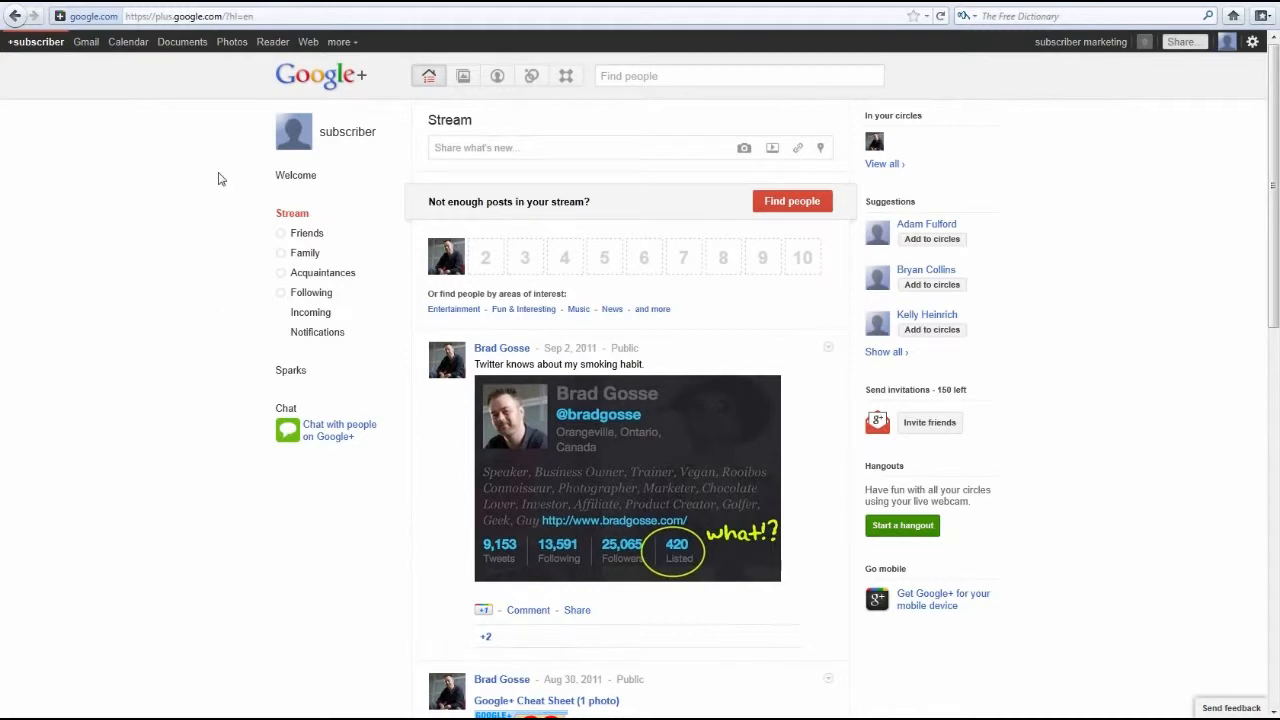
{"action": "mouse_move", "coordinate": [428, 76]}
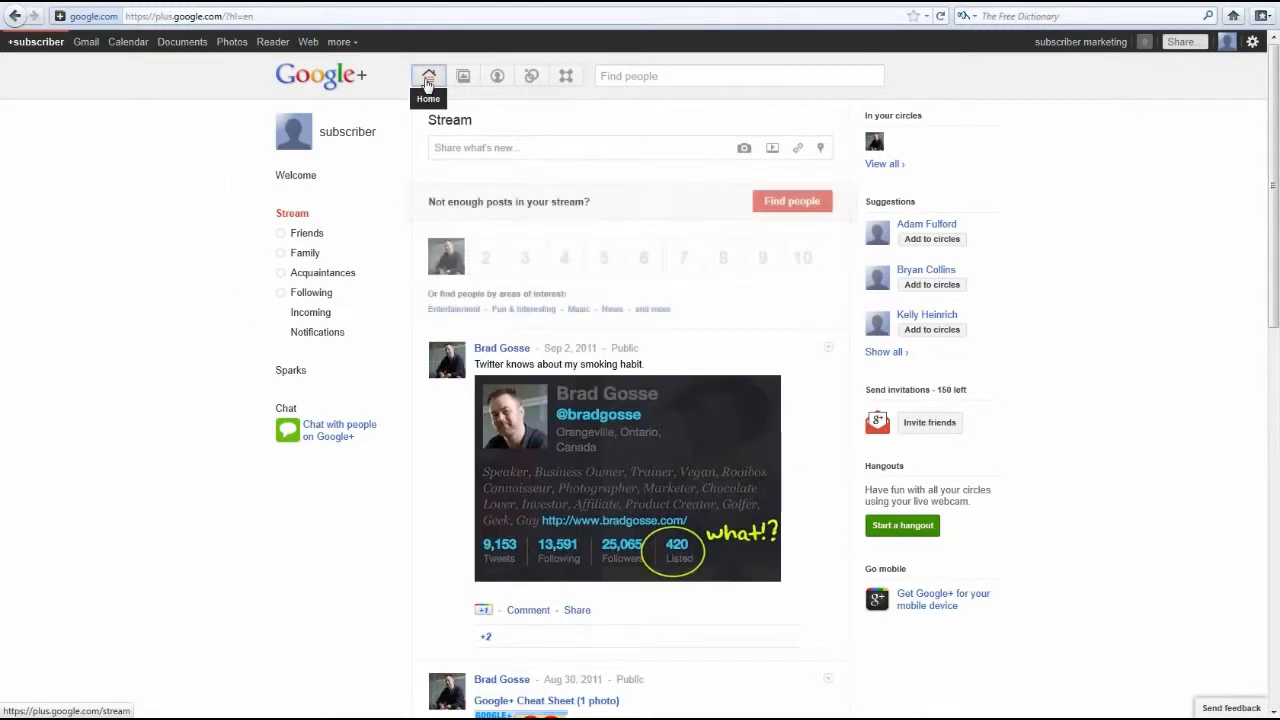
{"action": "mouse_move", "coordinate": [532, 76]}
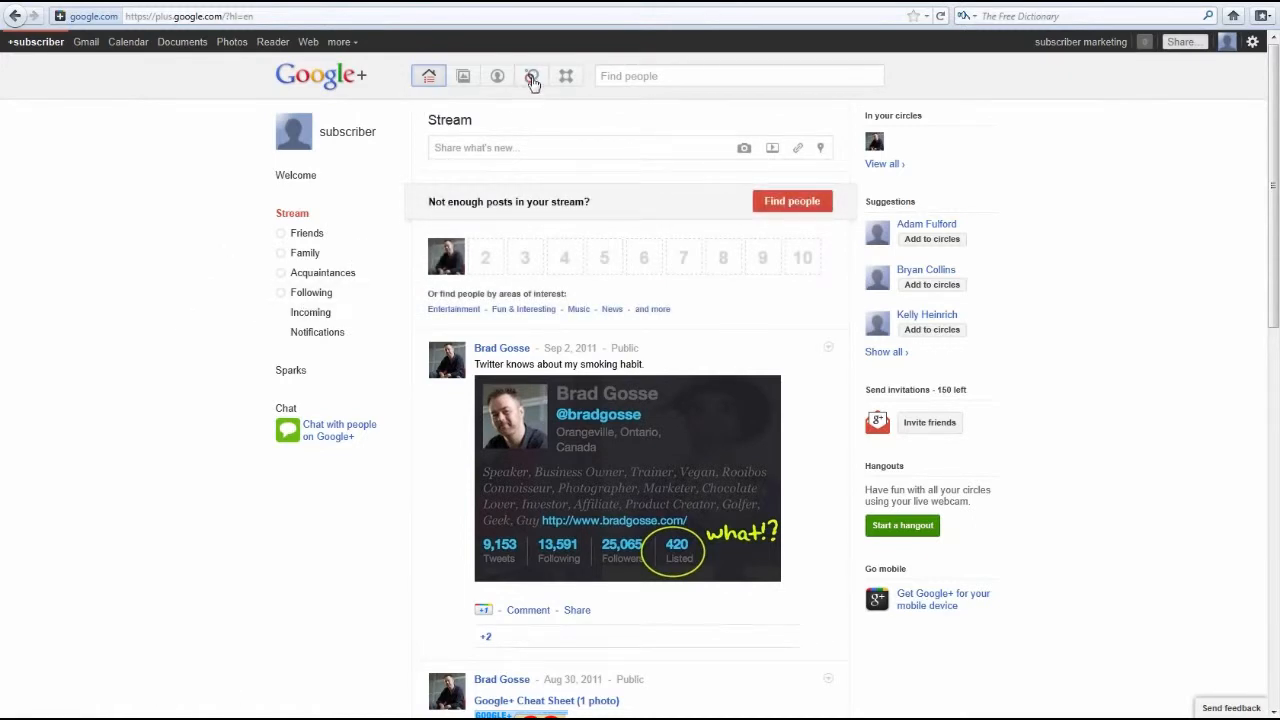
{"action": "mouse_move", "coordinate": [532, 76]}
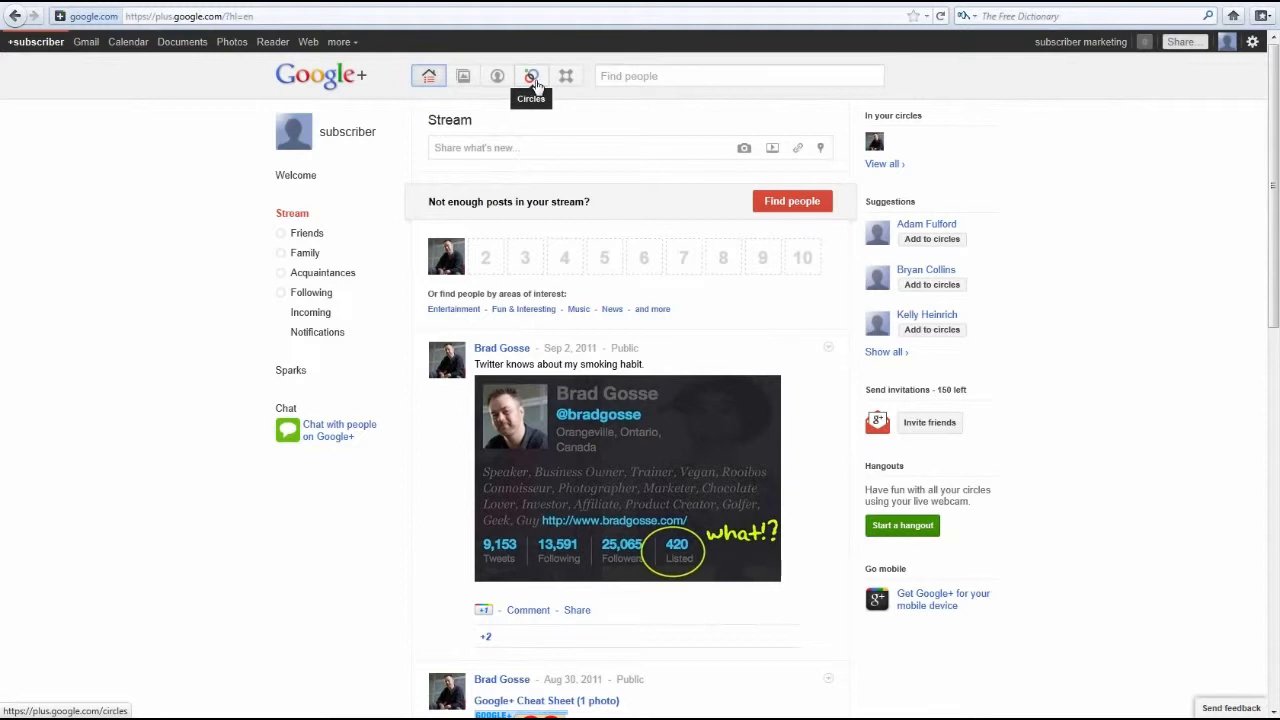
{"action": "left_click", "coordinate": [532, 76]}
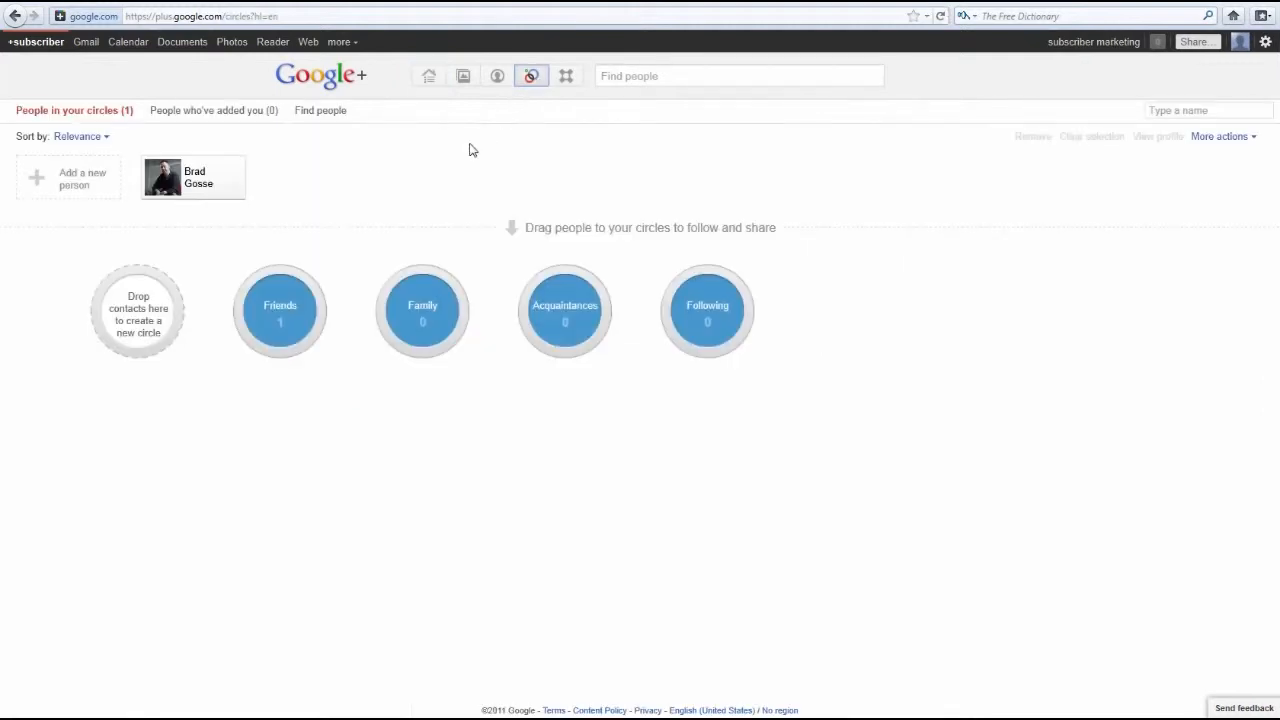
{"action": "mouse_move", "coordinate": [446, 168]}
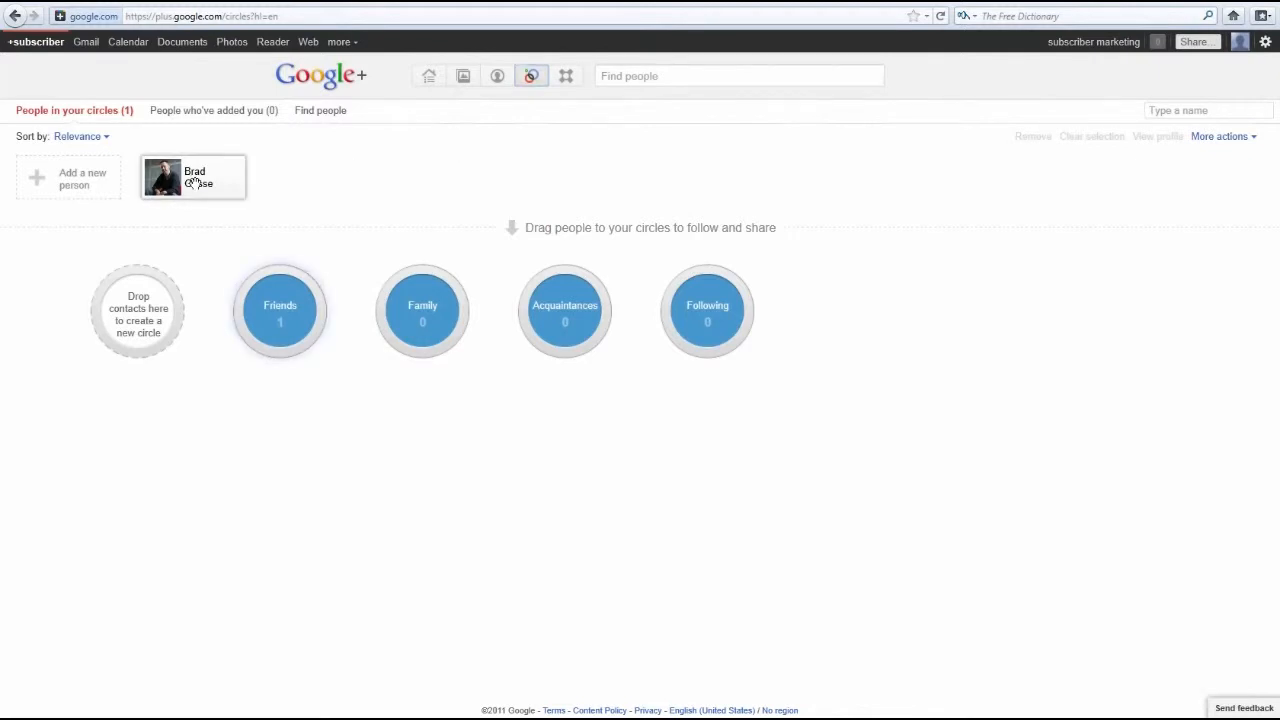
{"action": "left_click", "coordinate": [192, 176]}
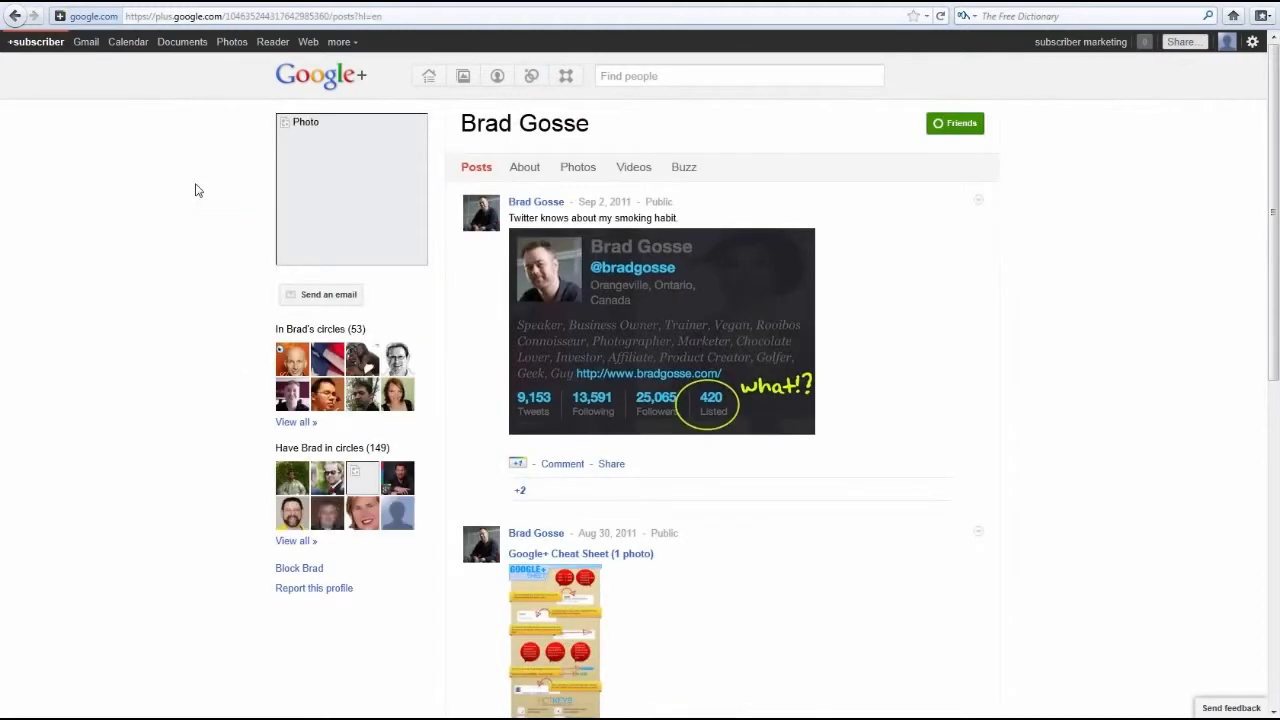
{"action": "left_click", "coordinate": [532, 76]}
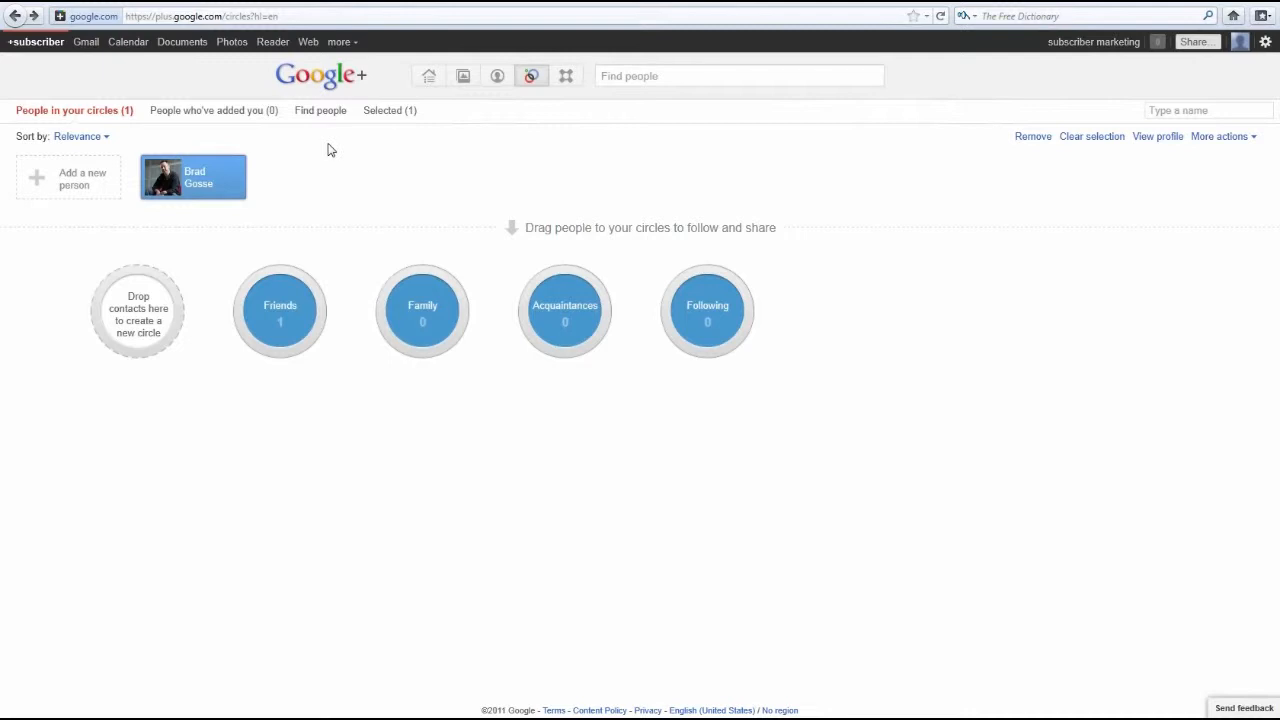
{"action": "left_click", "coordinate": [194, 176]}
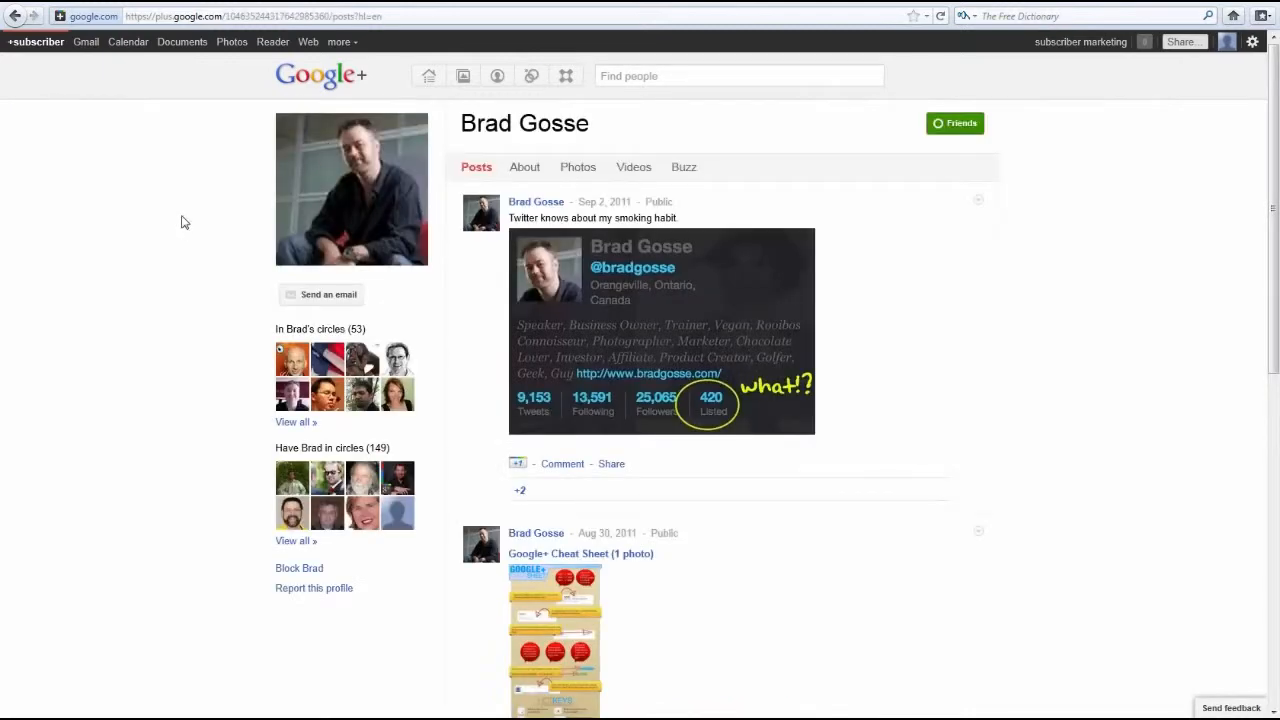
{"action": "left_click", "coordinate": [954, 124]}
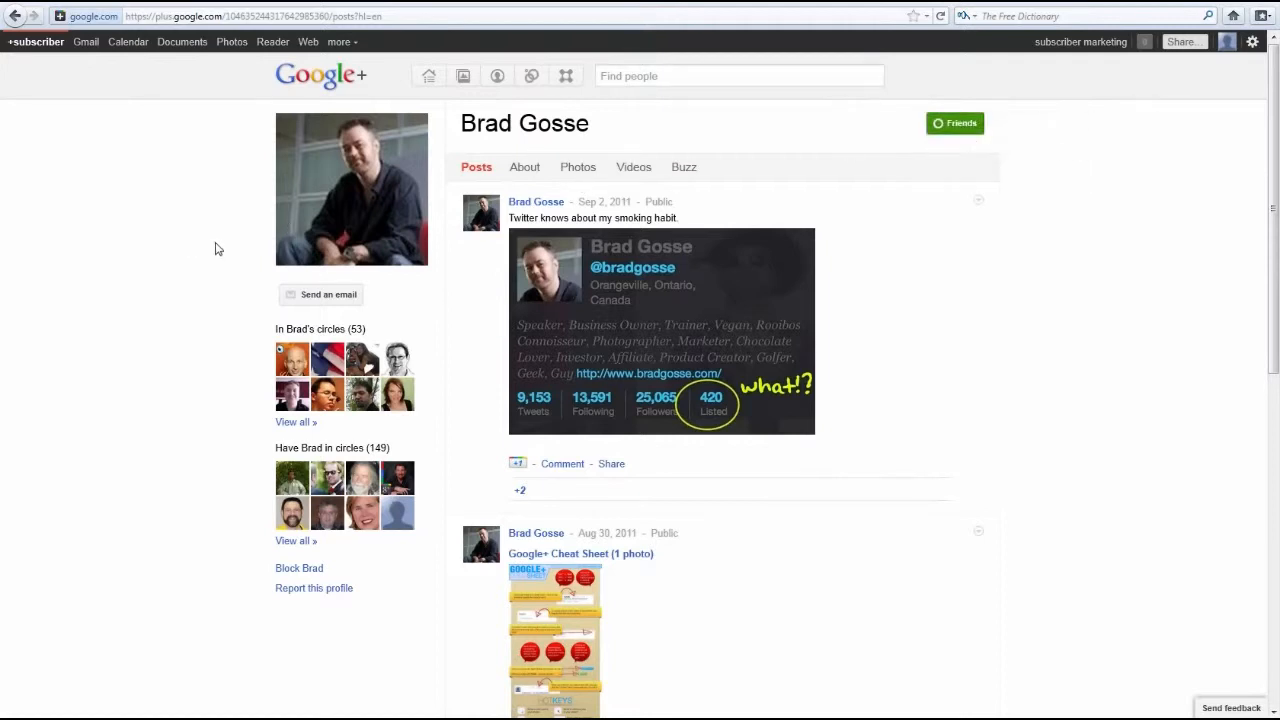
{"action": "left_click", "coordinate": [532, 76]}
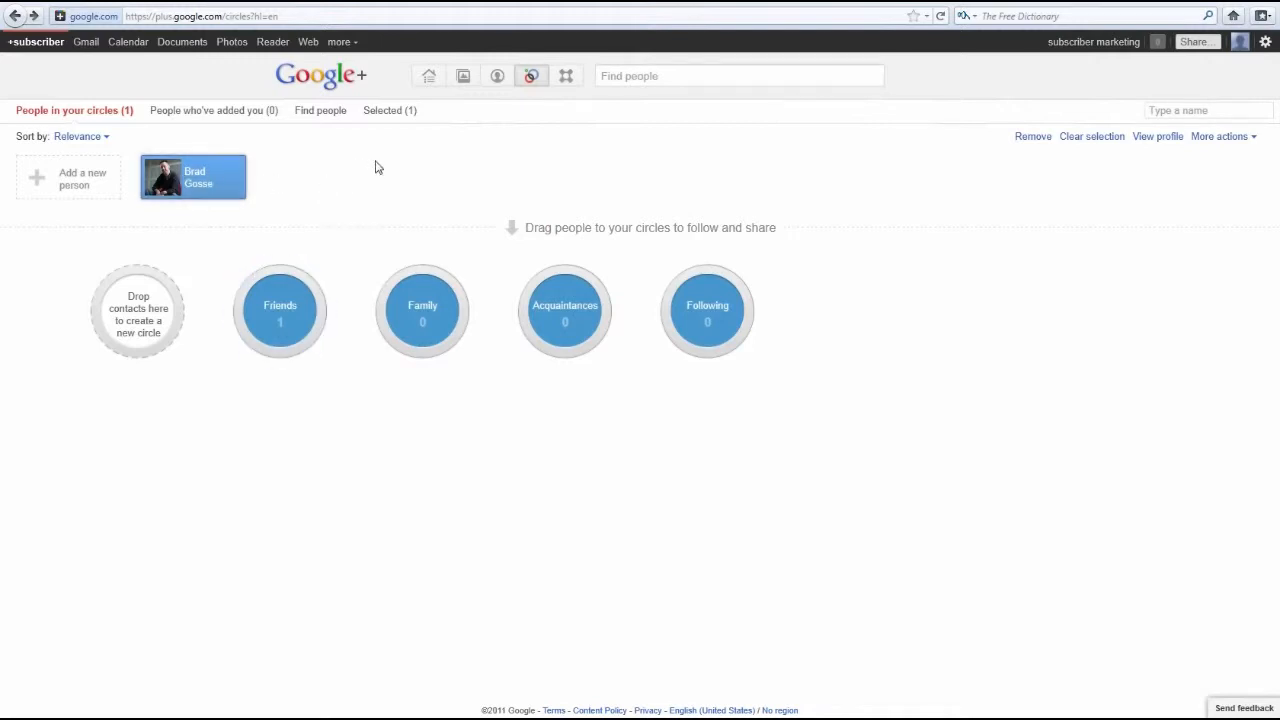
{"action": "mouse_move", "coordinate": [394, 164]}
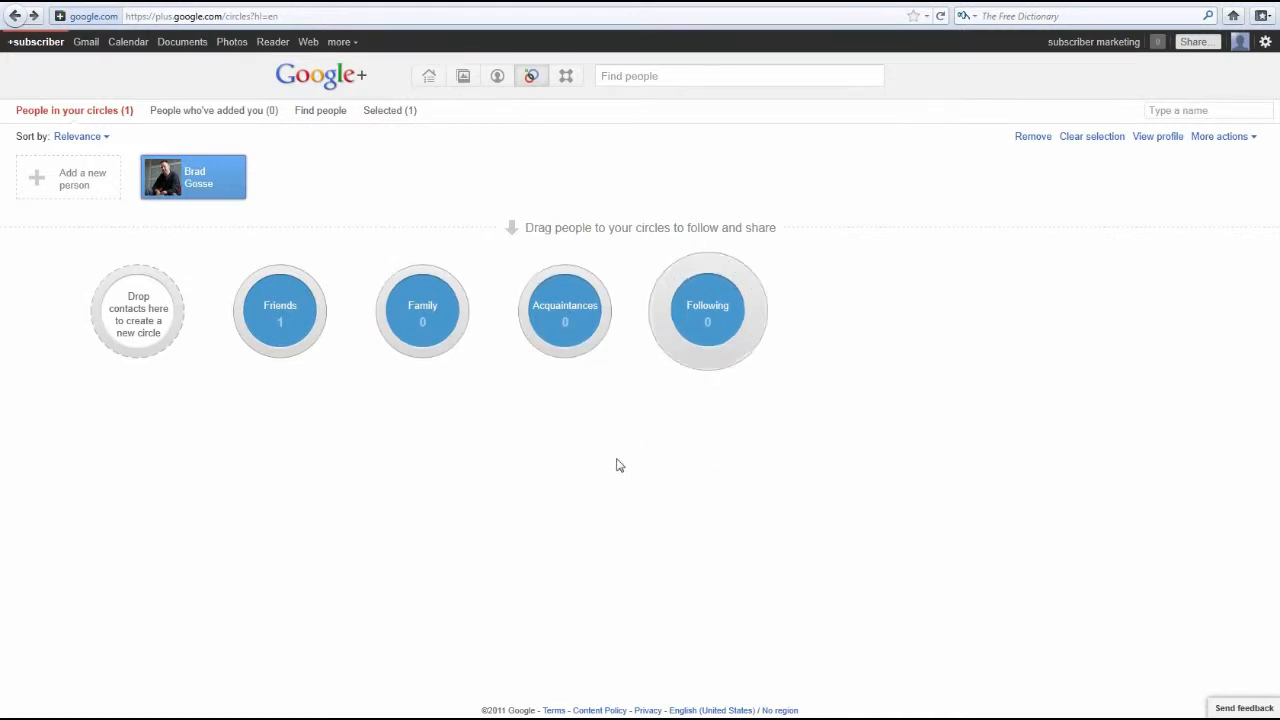
{"action": "mouse_move", "coordinate": [464, 412]}
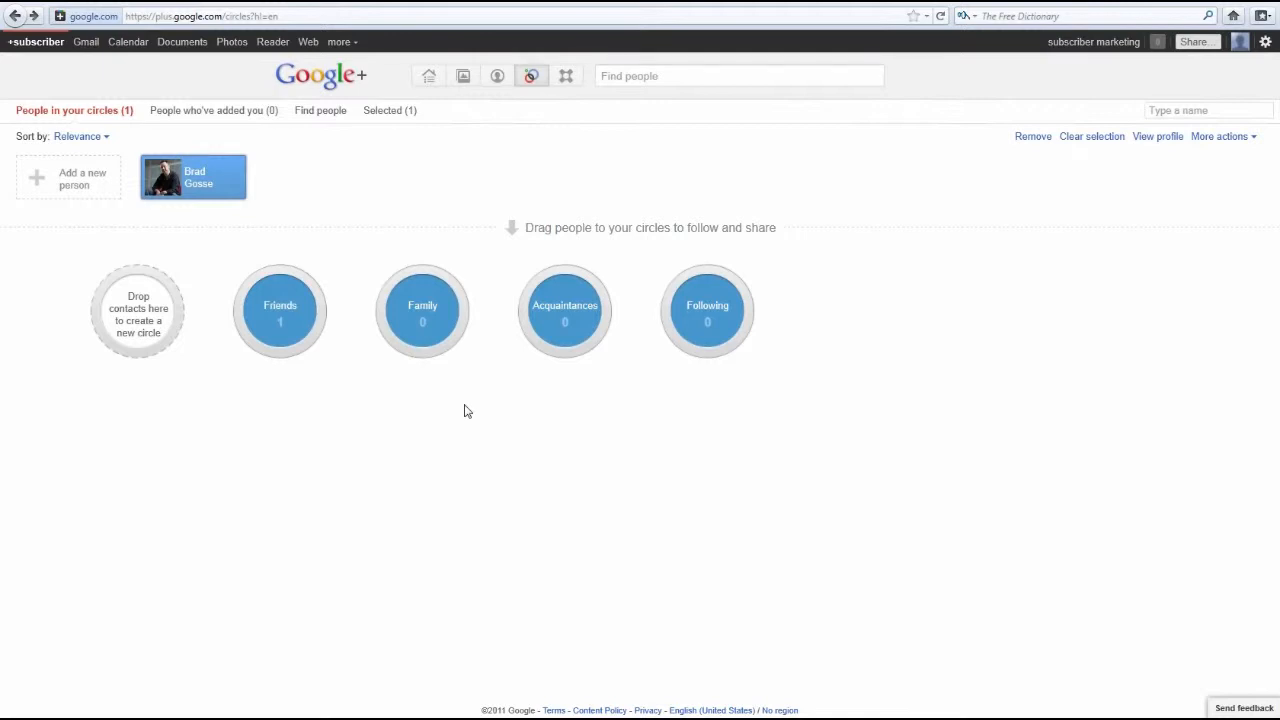
- Drop Brad Gosse's contact card into the Friends circle
{"action": "left_click_drag", "start_coordinate": [192, 176], "coordinate": [340, 320]}
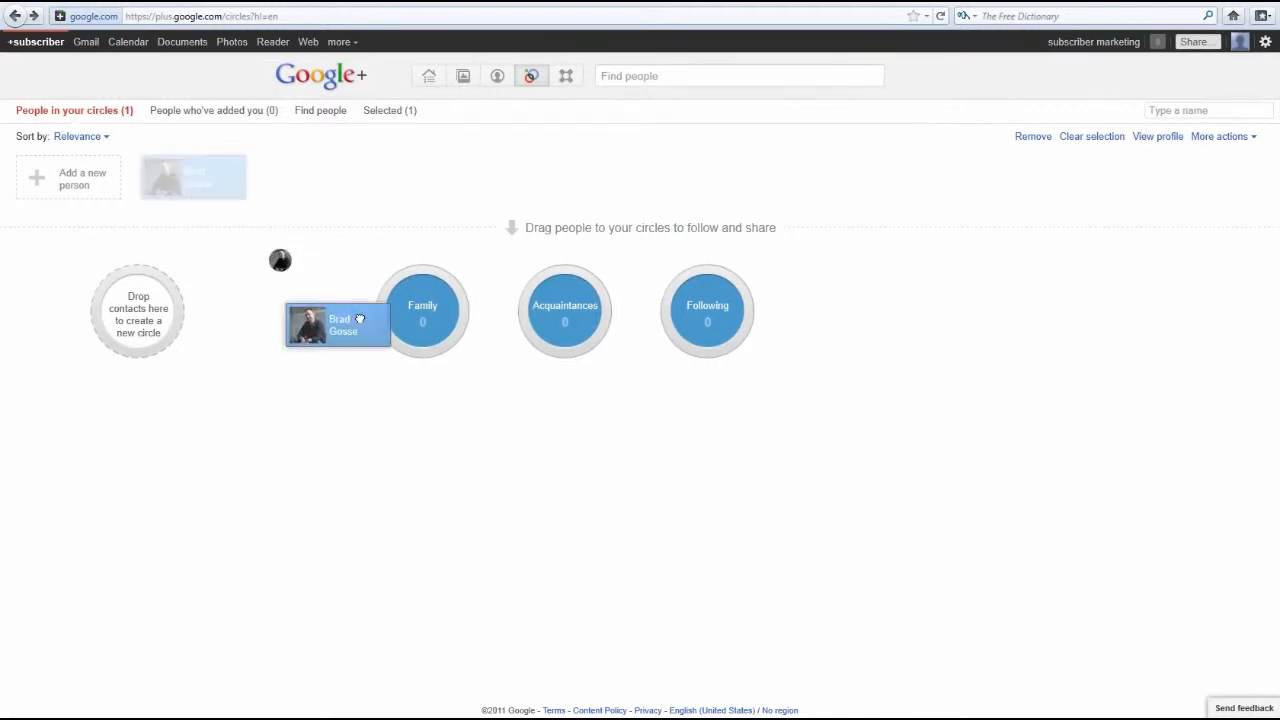
{"action": "left_click_drag", "start_coordinate": [336, 324], "coordinate": [280, 310]}
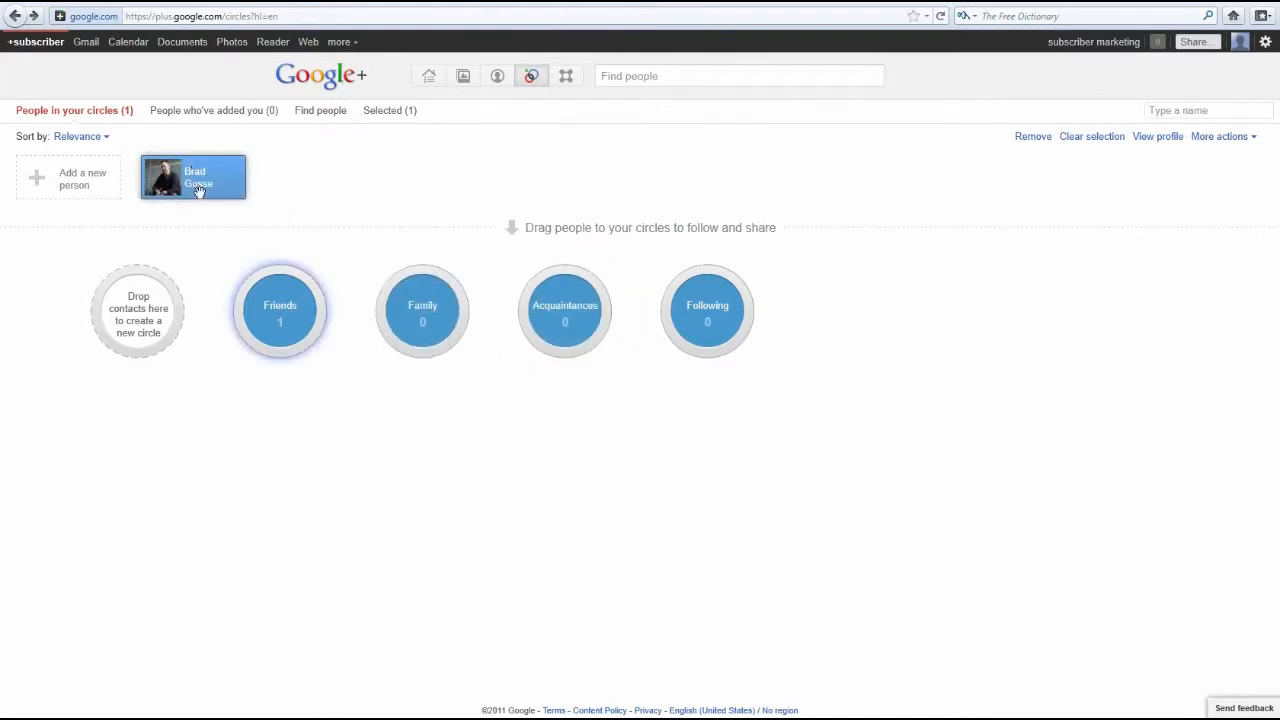
{"action": "mouse_move", "coordinate": [170, 476]}
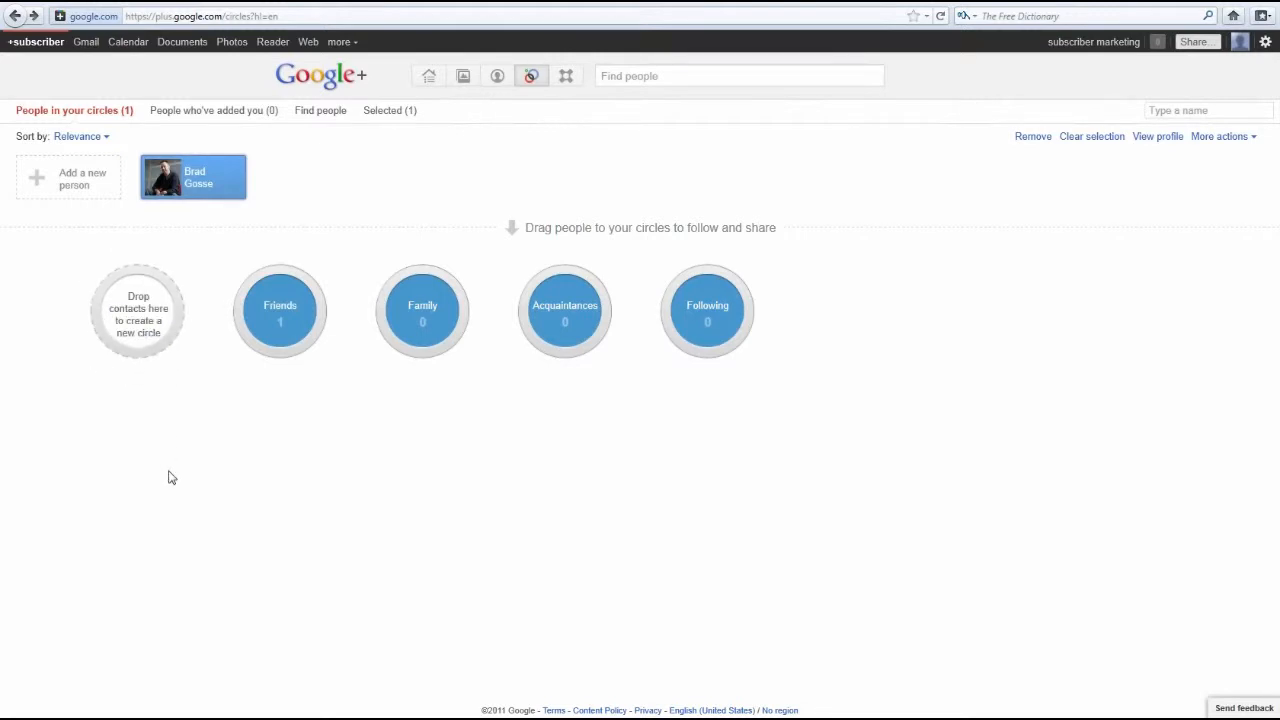
- Drop the contact into the new-circle area and cancel the new-circle dialog
{"action": "left_click_drag", "start_coordinate": [192, 176], "coordinate": [138, 304]}
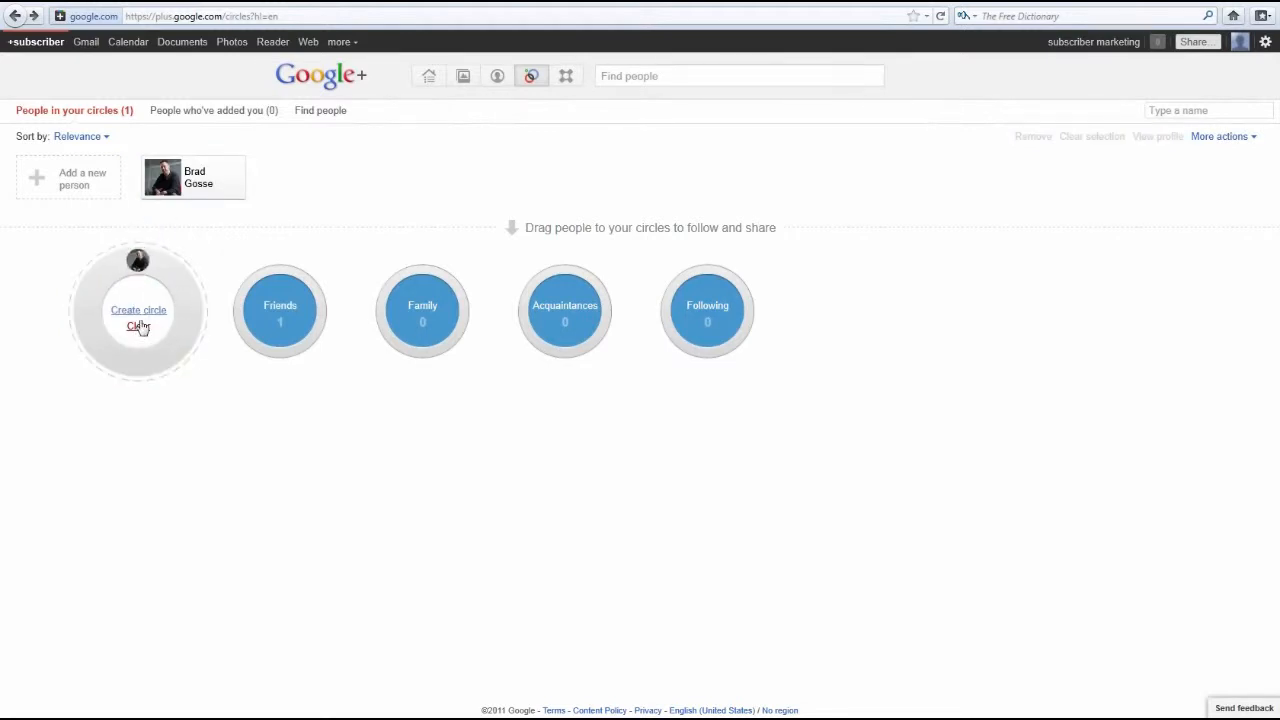
{"action": "left_click", "coordinate": [138, 308]}
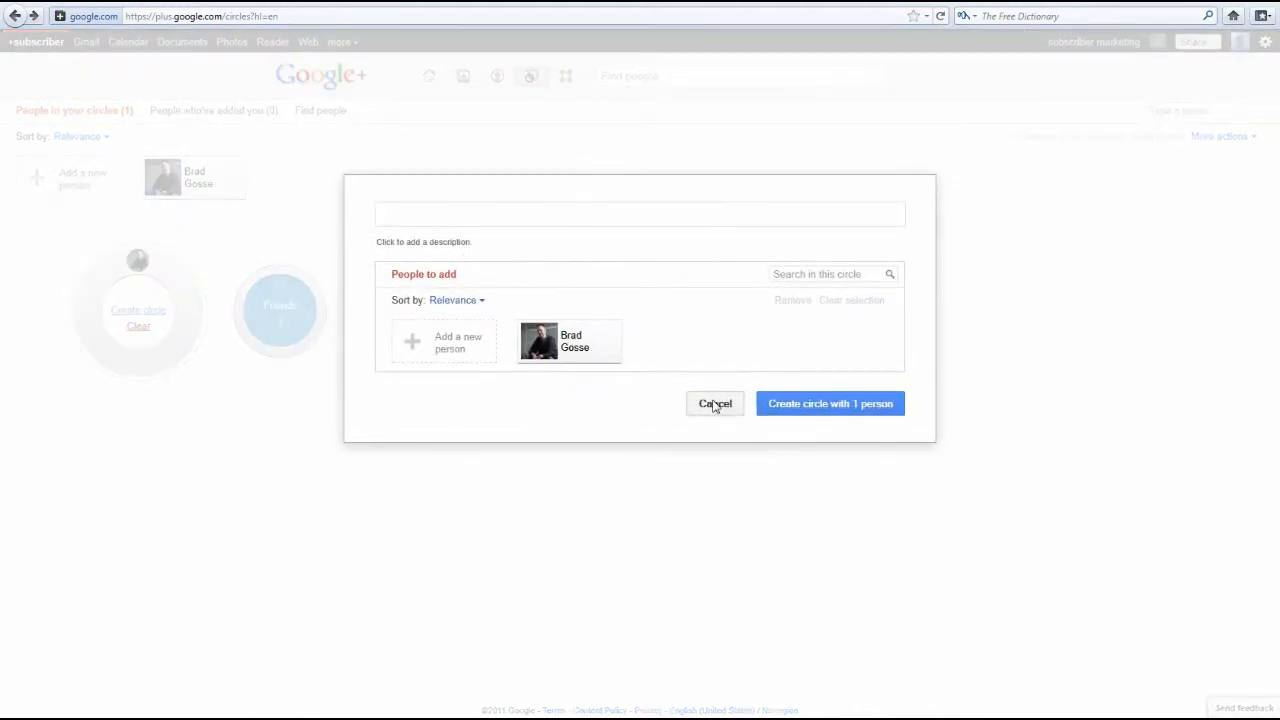
{"action": "left_click", "coordinate": [714, 404]}
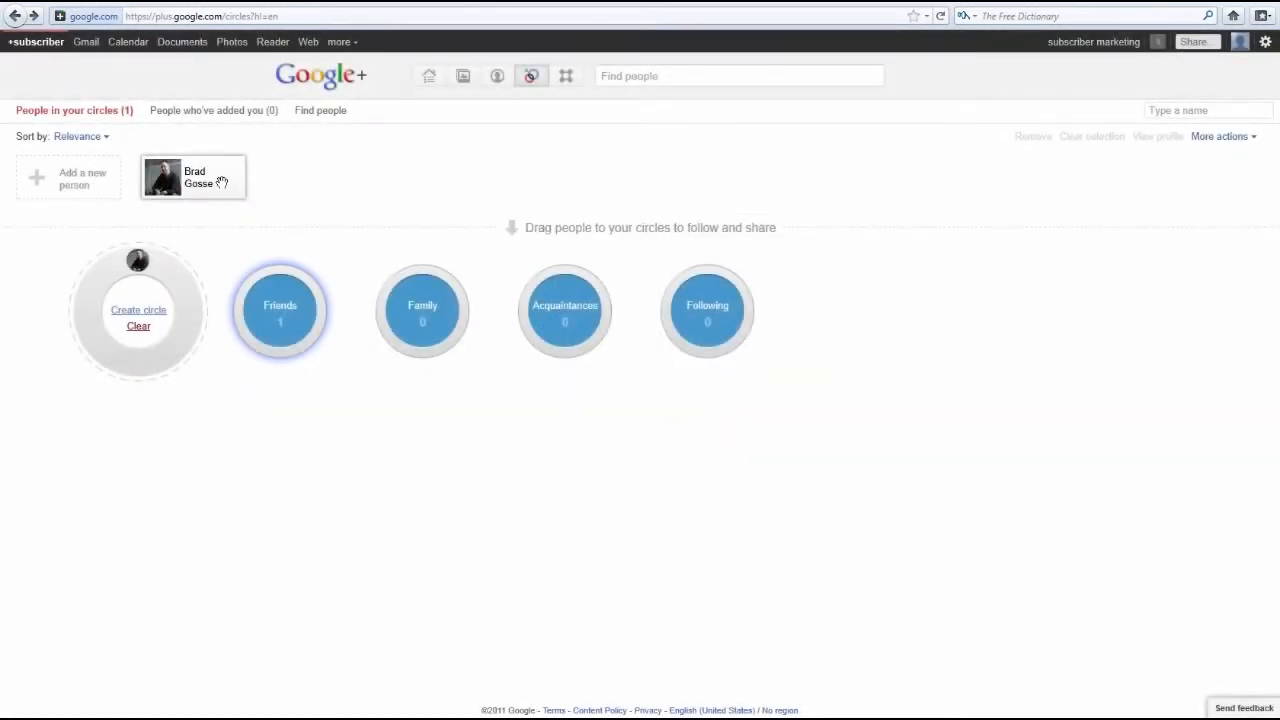
- Revisit the contact's profile, then return to the Home stream
{"action": "left_click", "coordinate": [194, 176]}
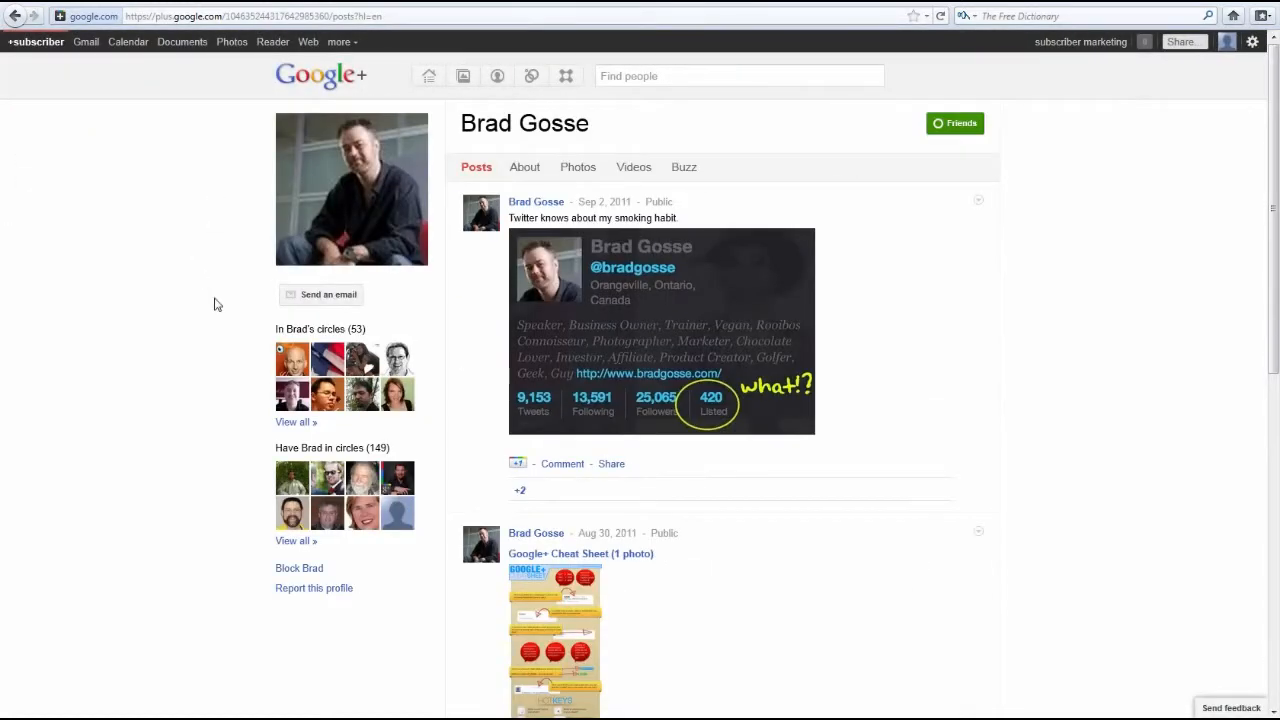
{"action": "mouse_move", "coordinate": [210, 298]}
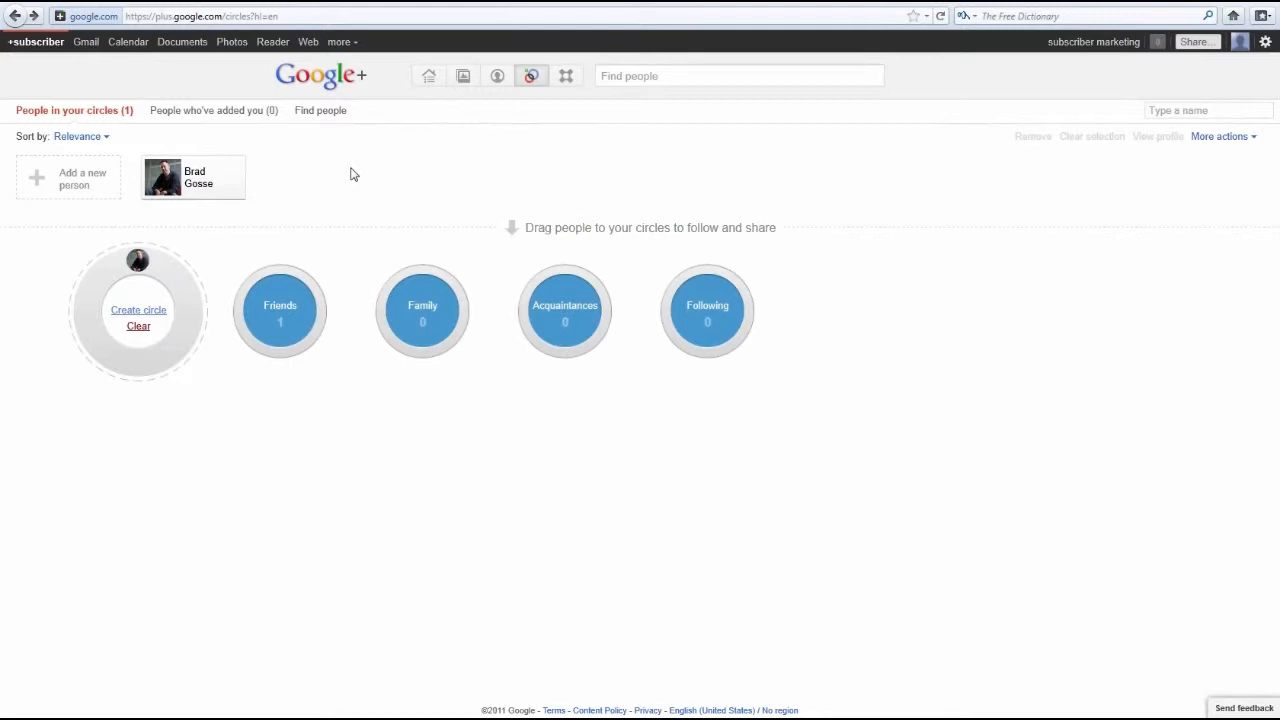
{"action": "mouse_move", "coordinate": [546, 190]}
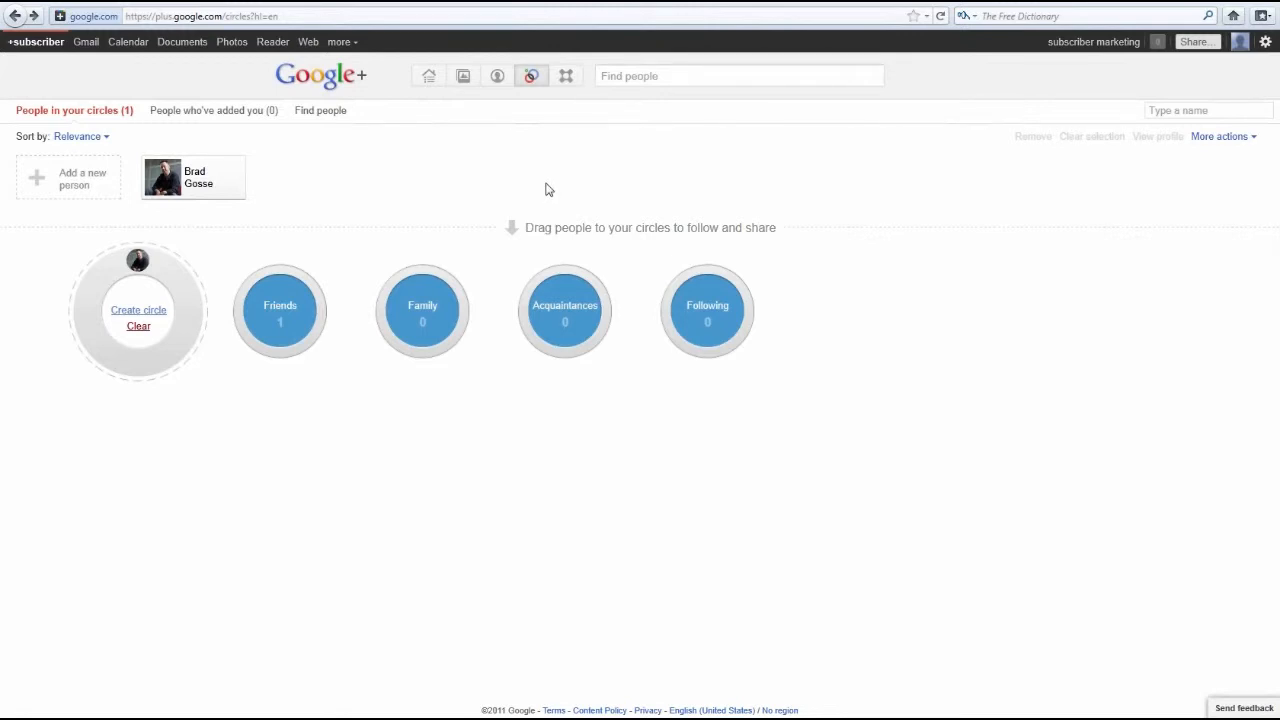
{"action": "mouse_move", "coordinate": [428, 136]}
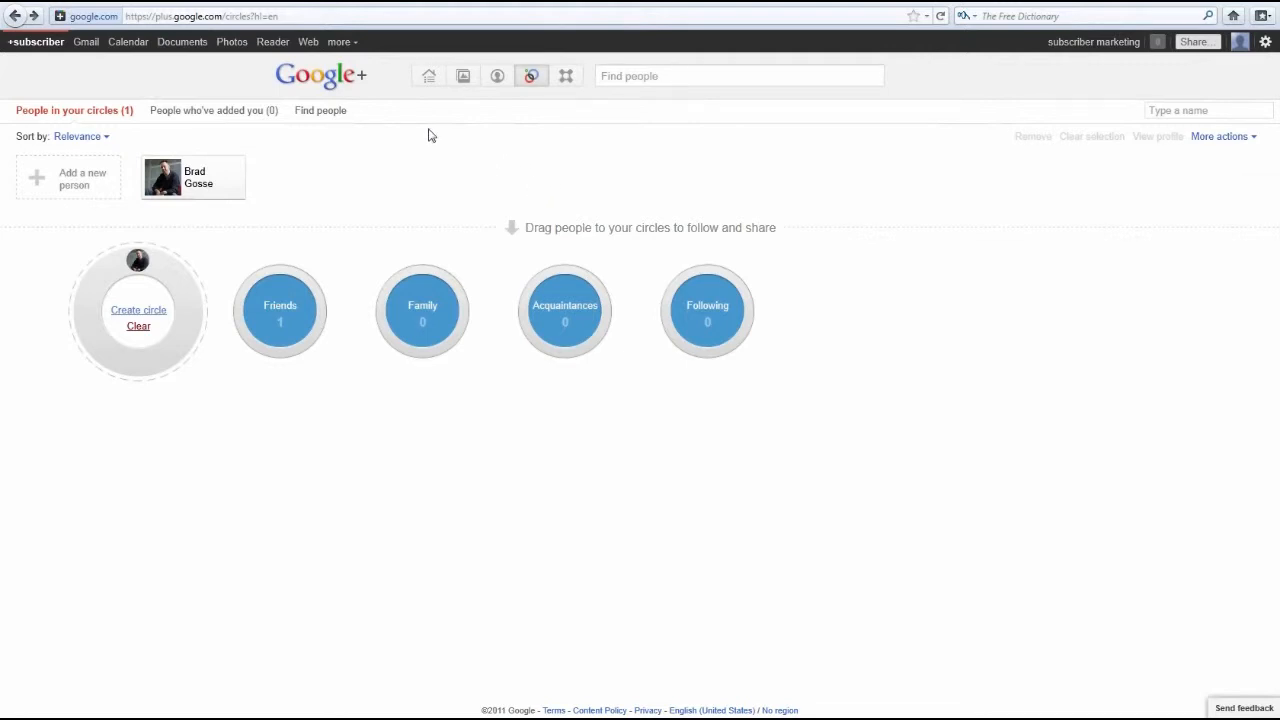
{"action": "left_click", "coordinate": [428, 76]}
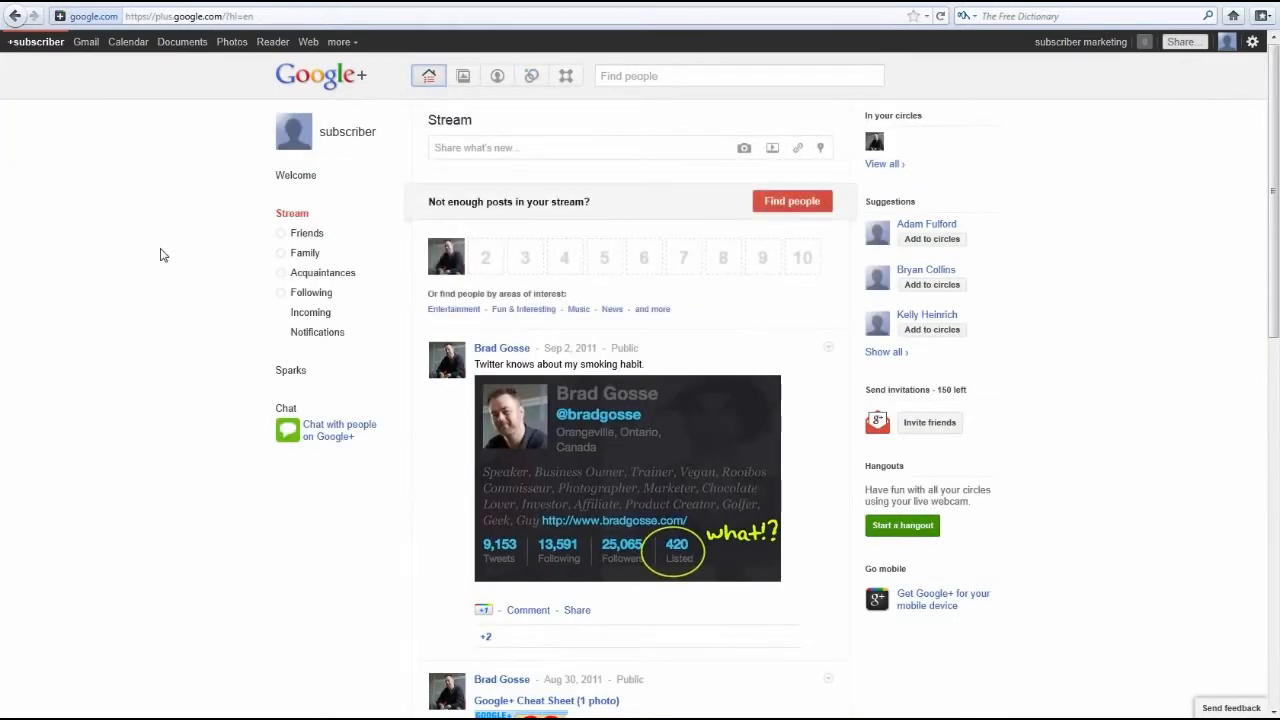
{"action": "mouse_move", "coordinate": [190, 226]}
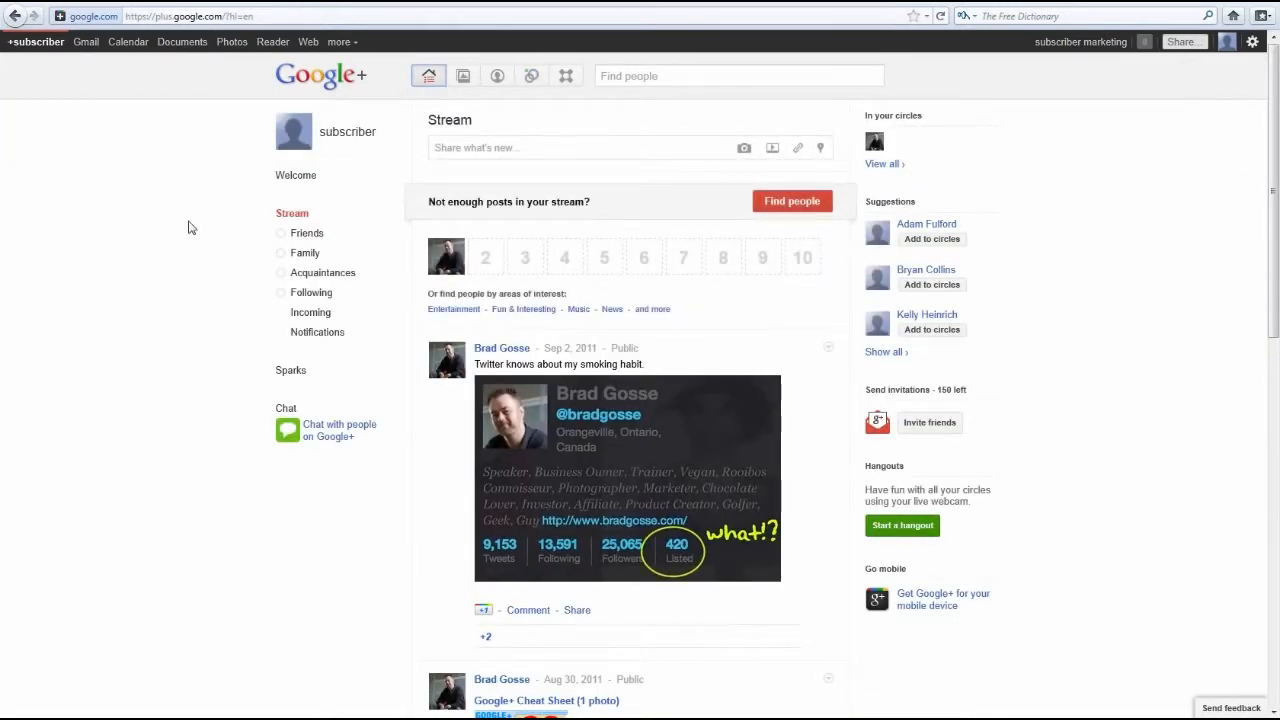
{"action": "mouse_move", "coordinate": [318, 332]}
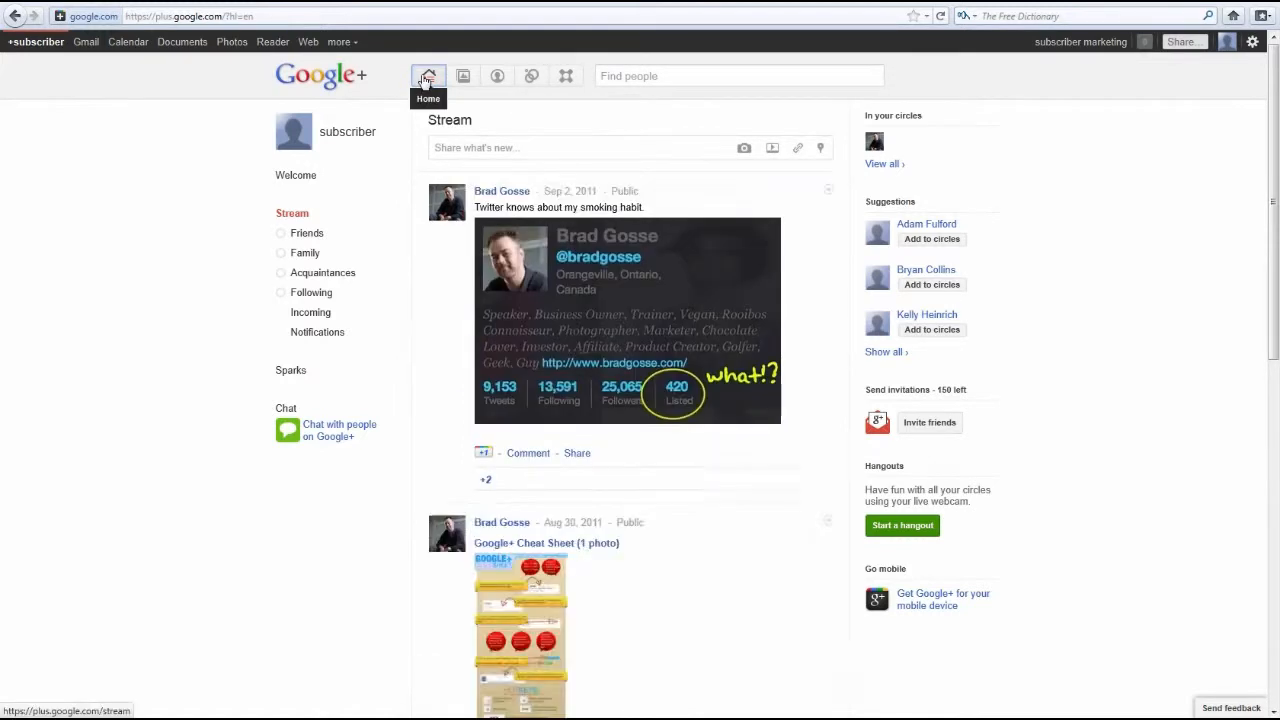
{"action": "left_click", "coordinate": [428, 76]}
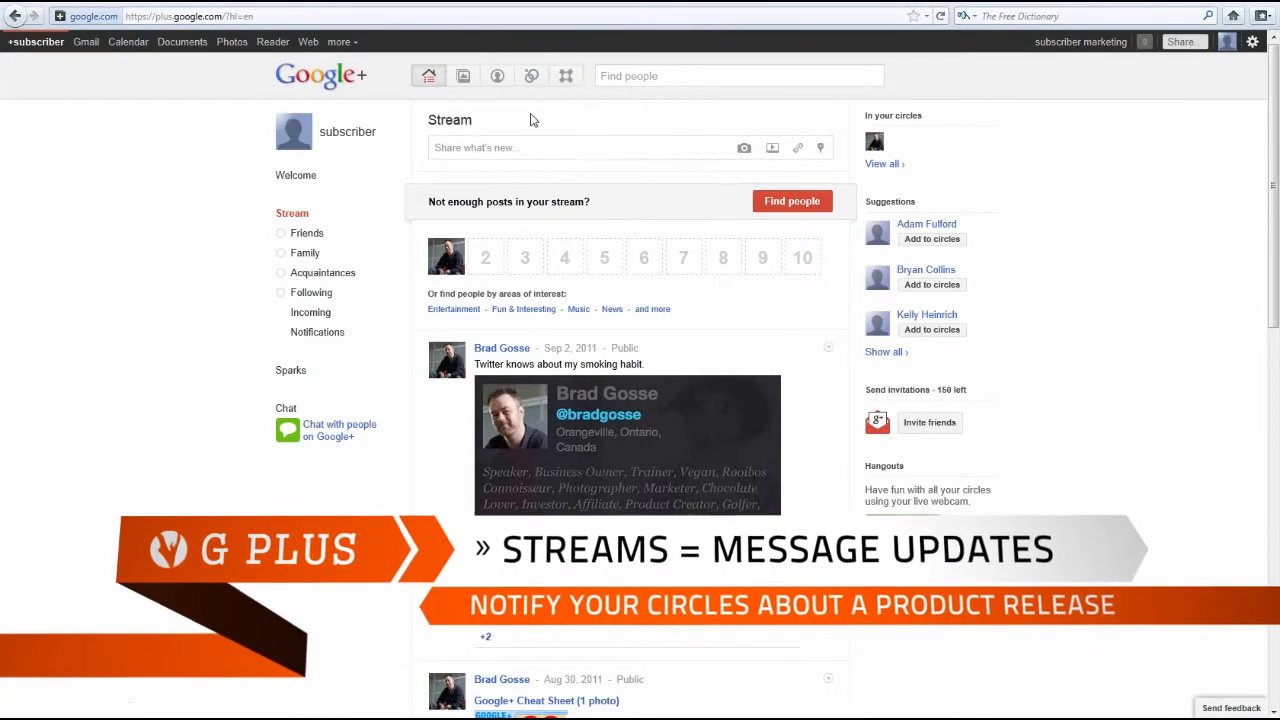
{"action": "left_click", "coordinate": [580, 148]}
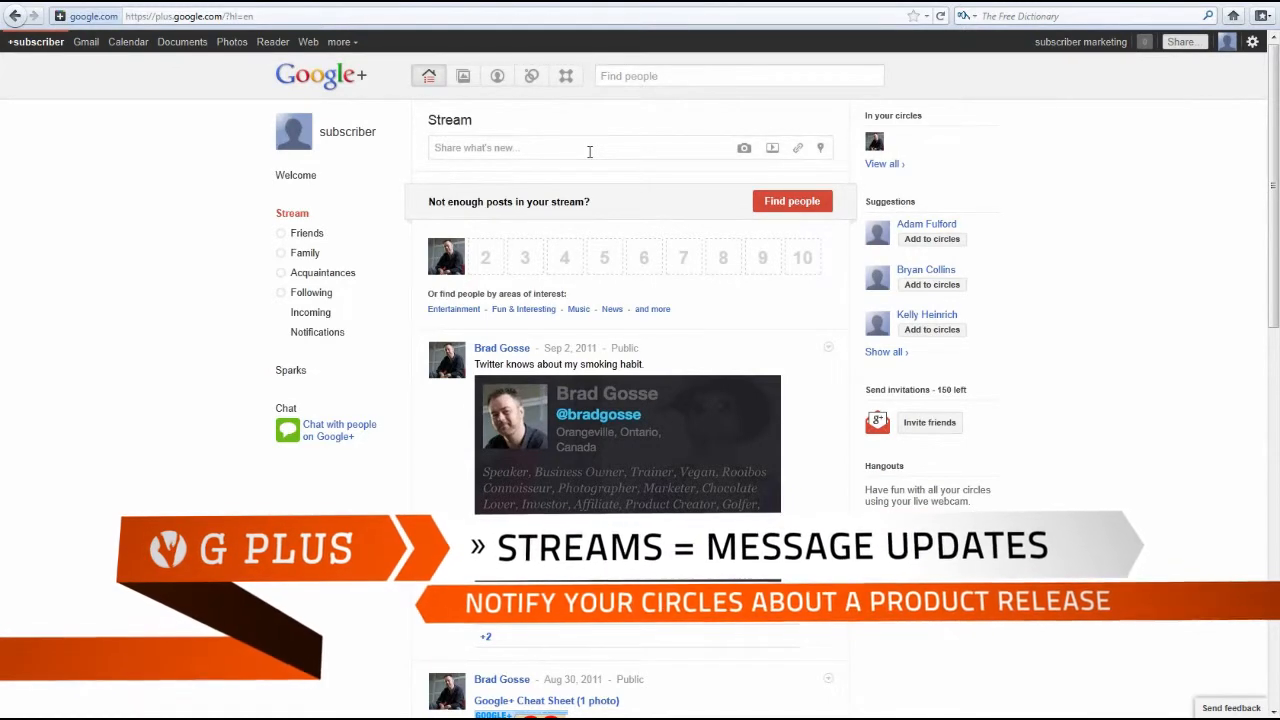
- Draft a new post reading "message" shared with your circles plus Family
{"action": "left_click", "coordinate": [588, 148]}
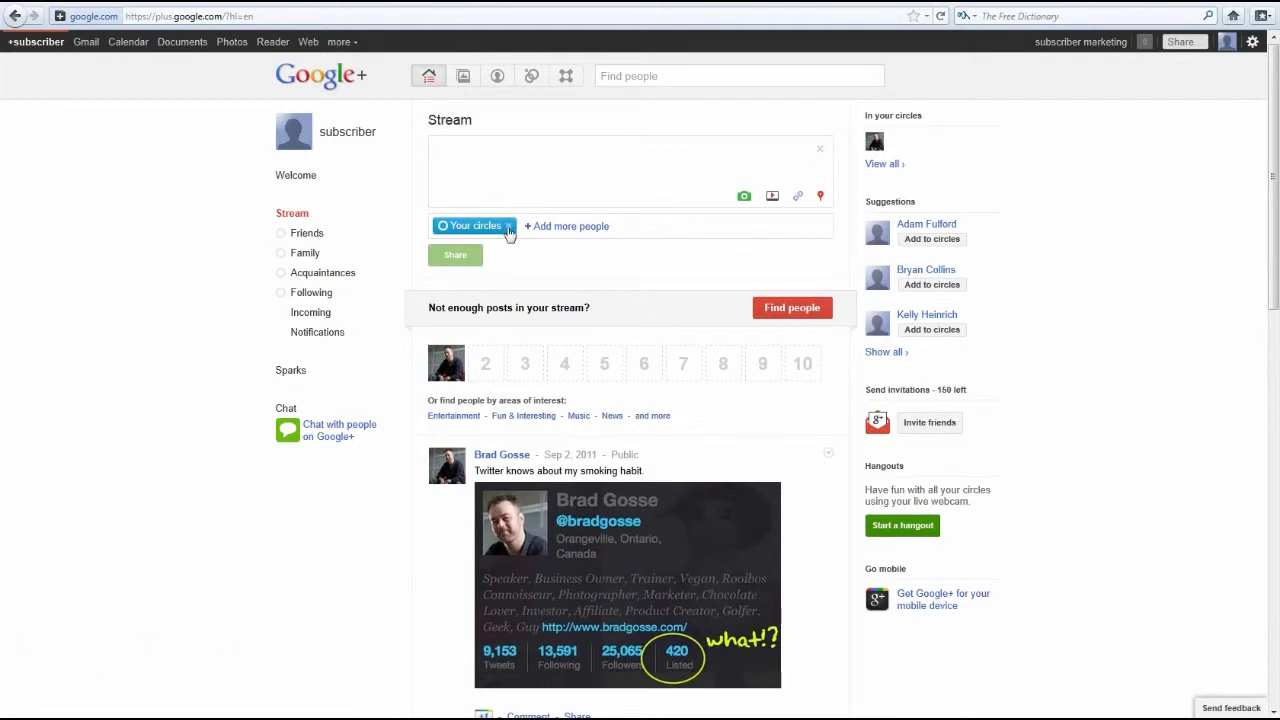
{"action": "left_click", "coordinate": [472, 224]}
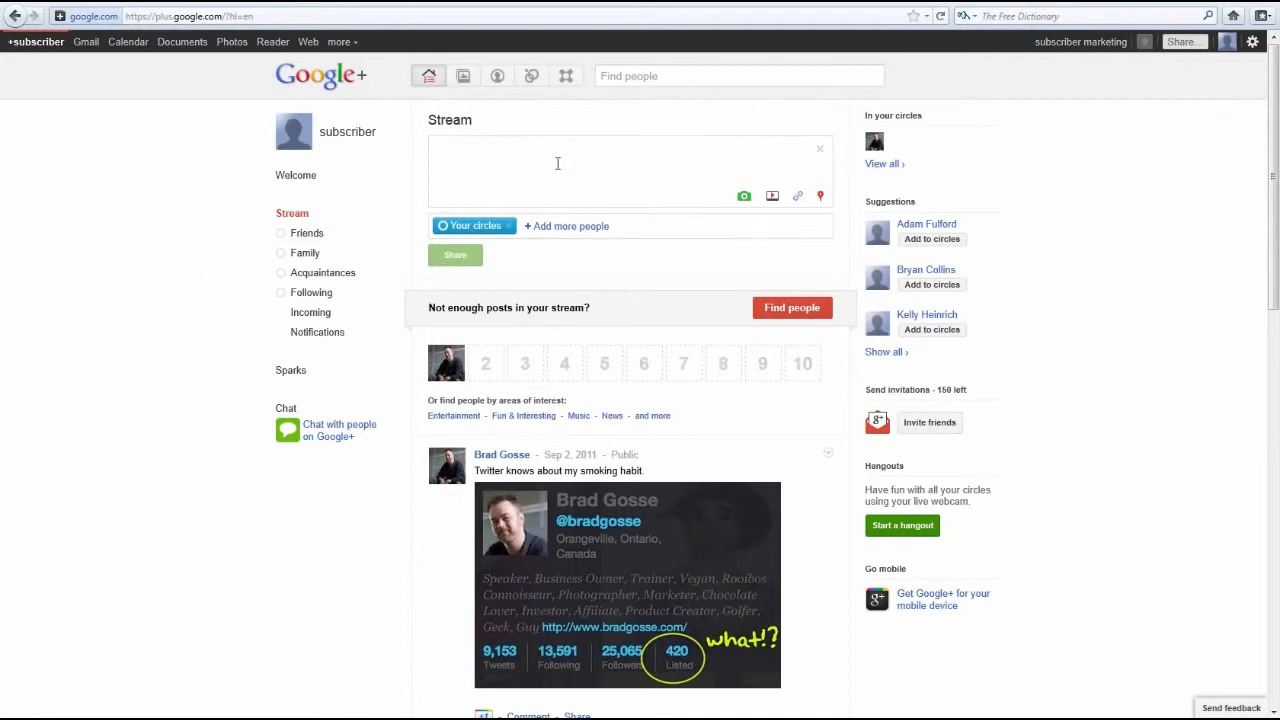
{"action": "type", "text": "m"}
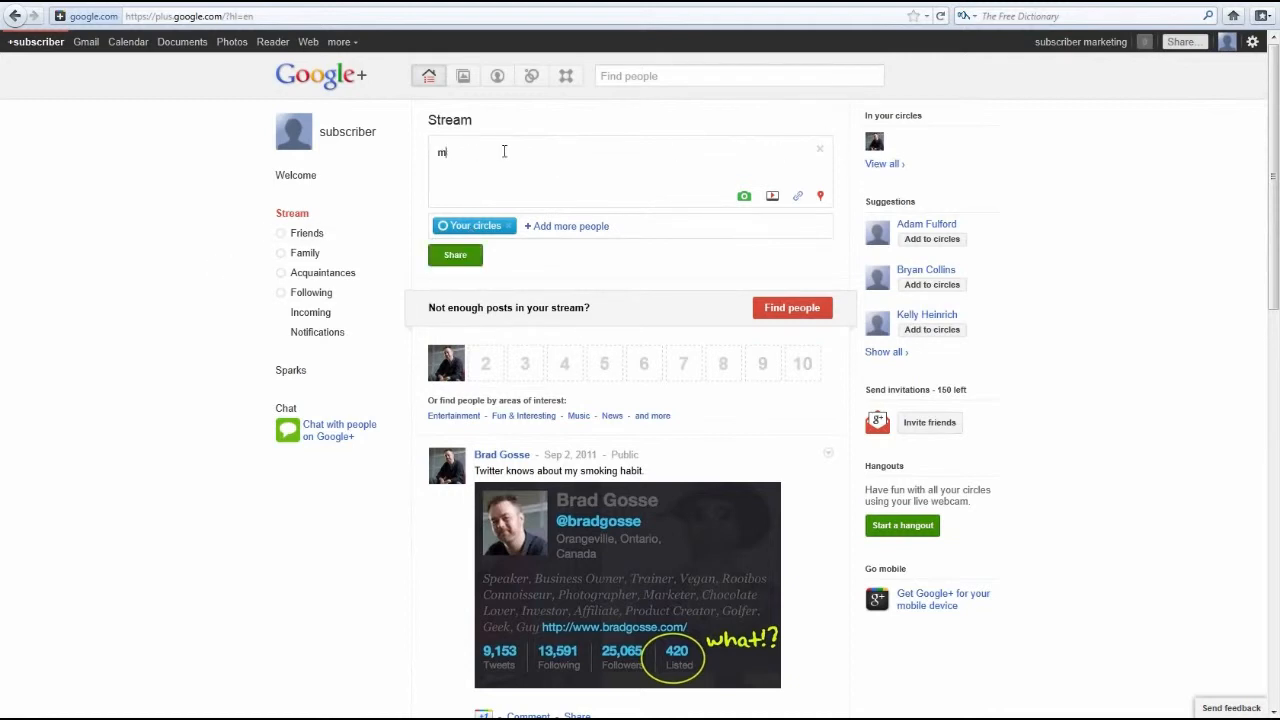
{"action": "type", "text": "essage -"}
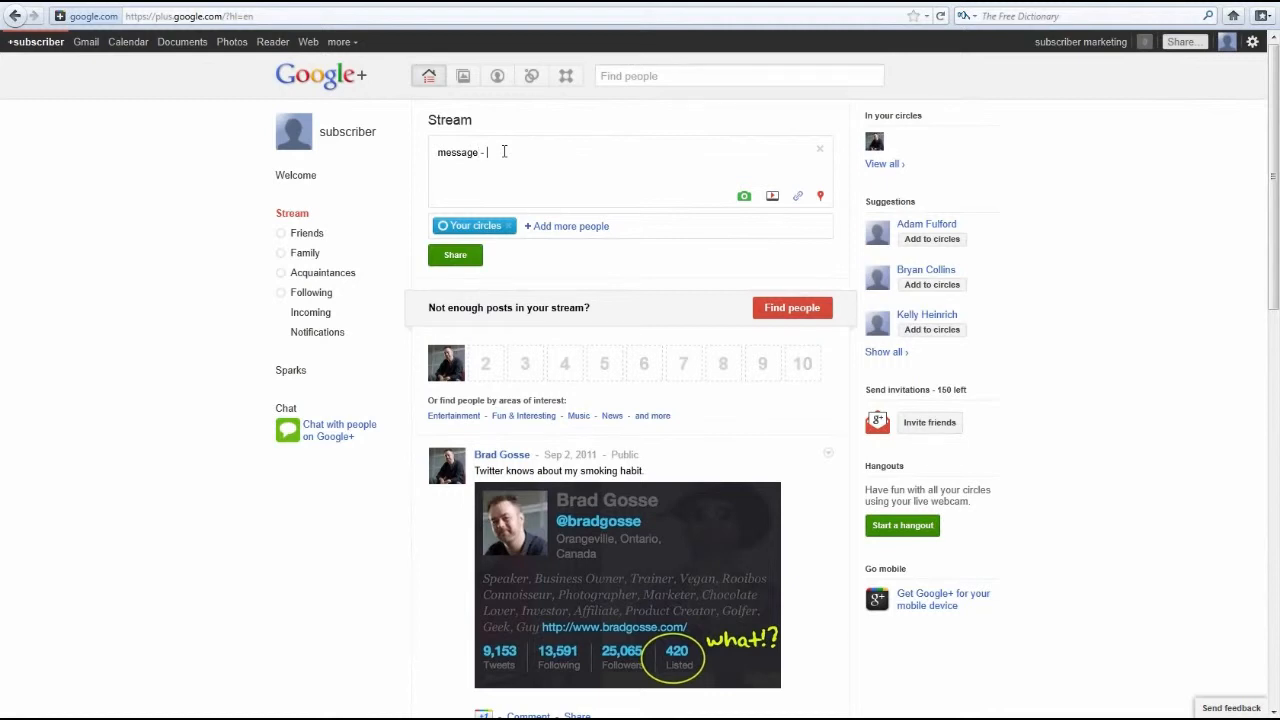
{"action": "mouse_move", "coordinate": [624, 186]}
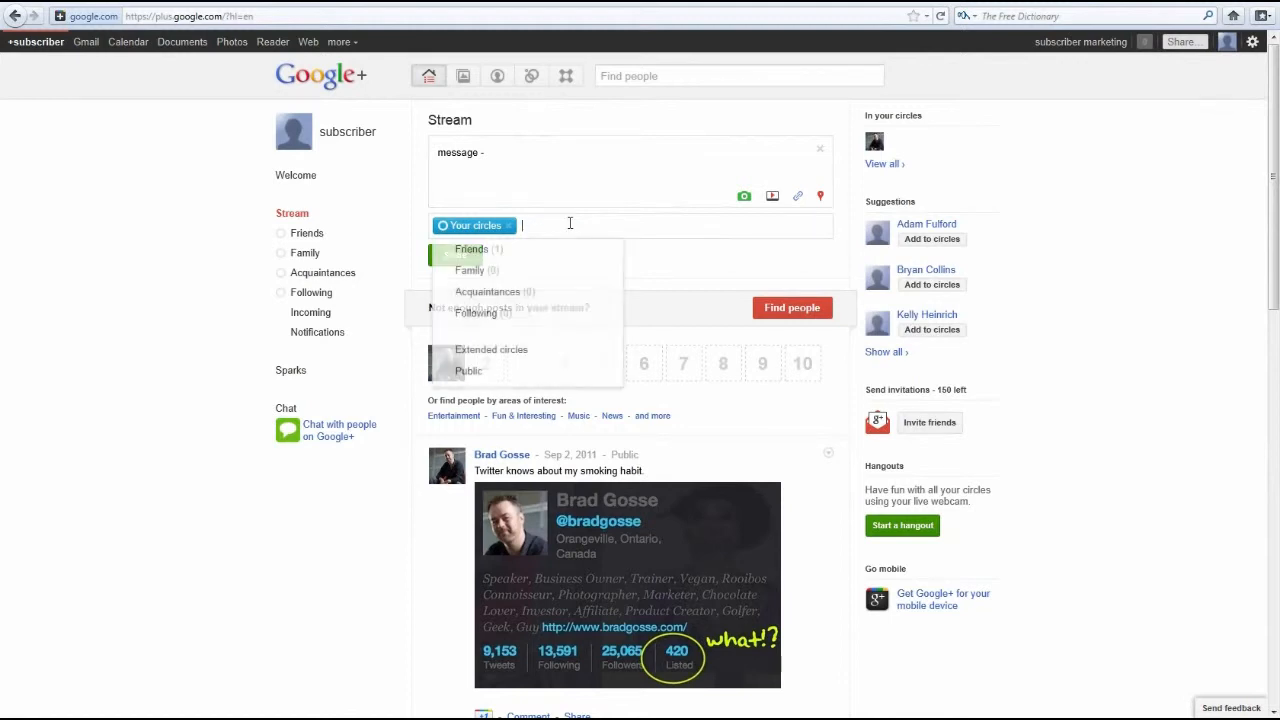
{"action": "mouse_move", "coordinate": [512, 270]}
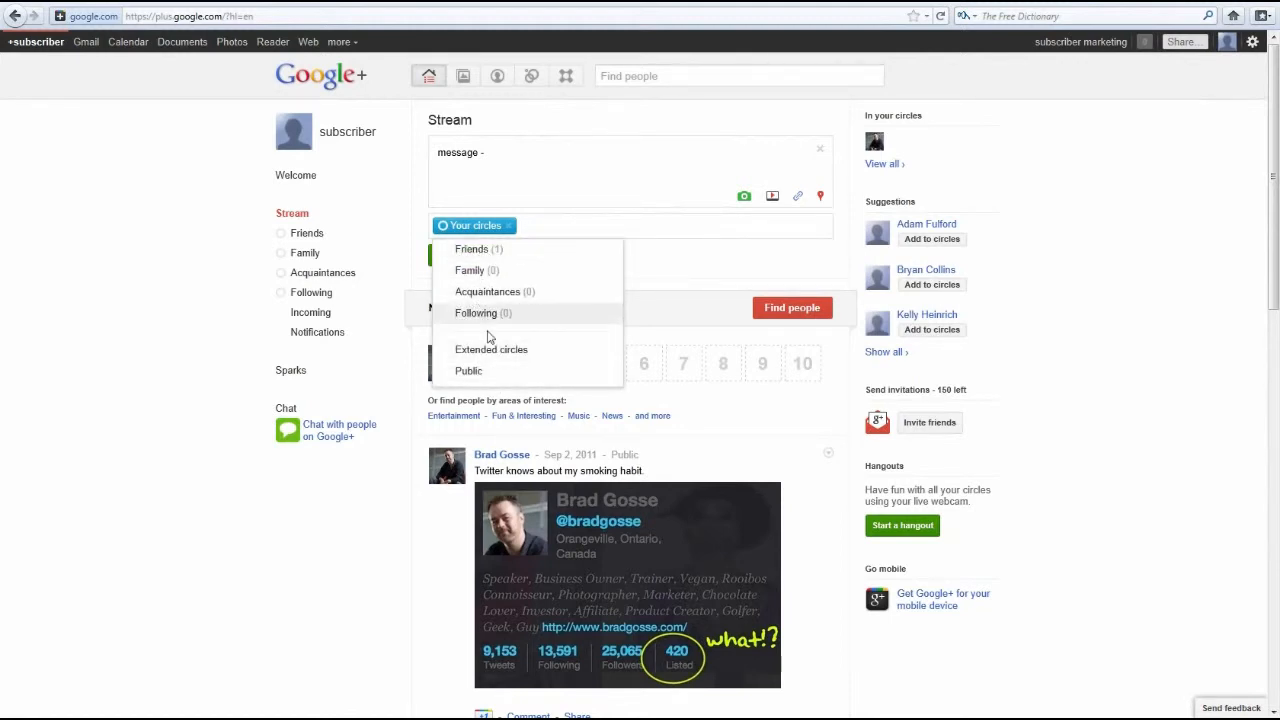
{"action": "mouse_move", "coordinate": [490, 248]}
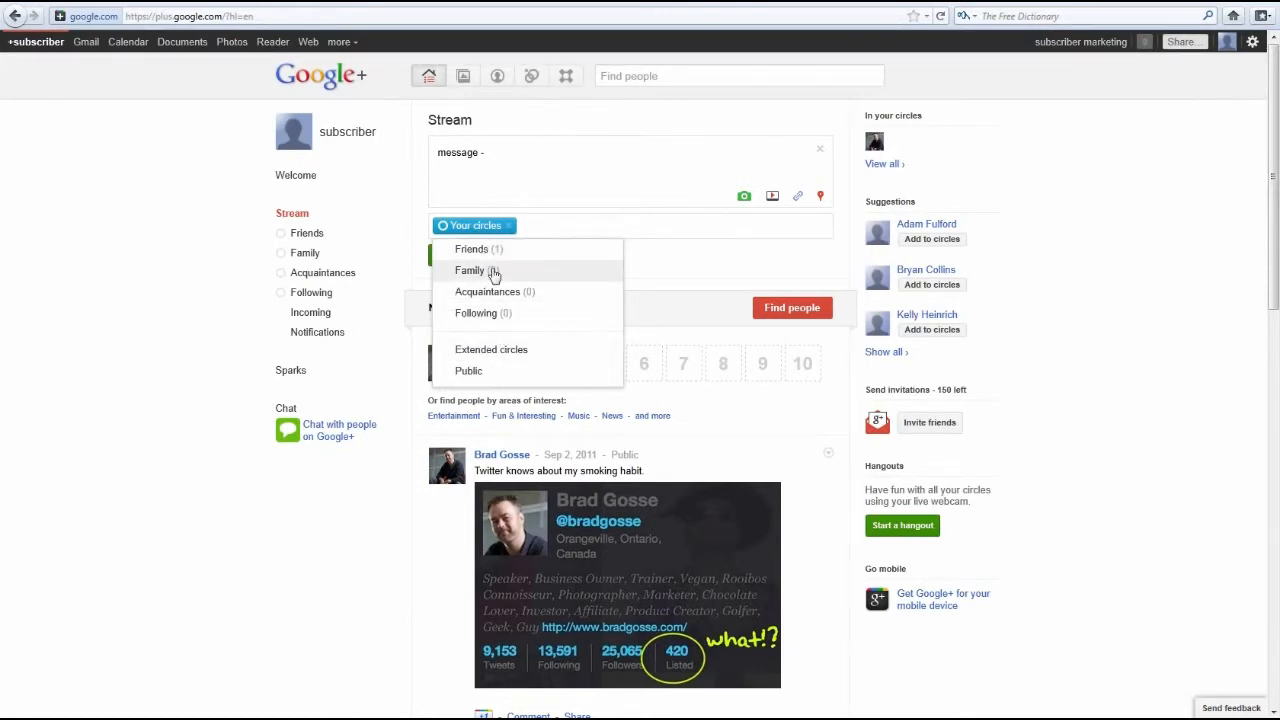
{"action": "left_click", "coordinate": [468, 270]}
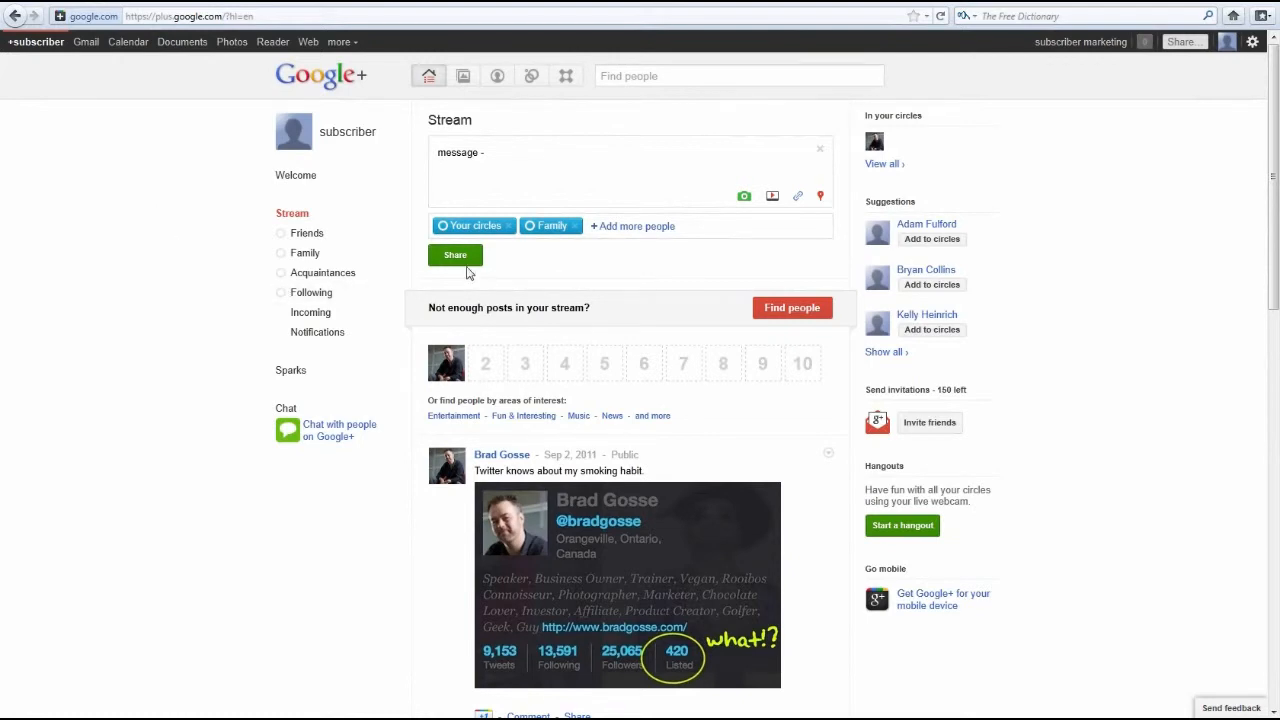
- Share the post so it tops the stream, then start another empty post
{"action": "left_click", "coordinate": [456, 256]}
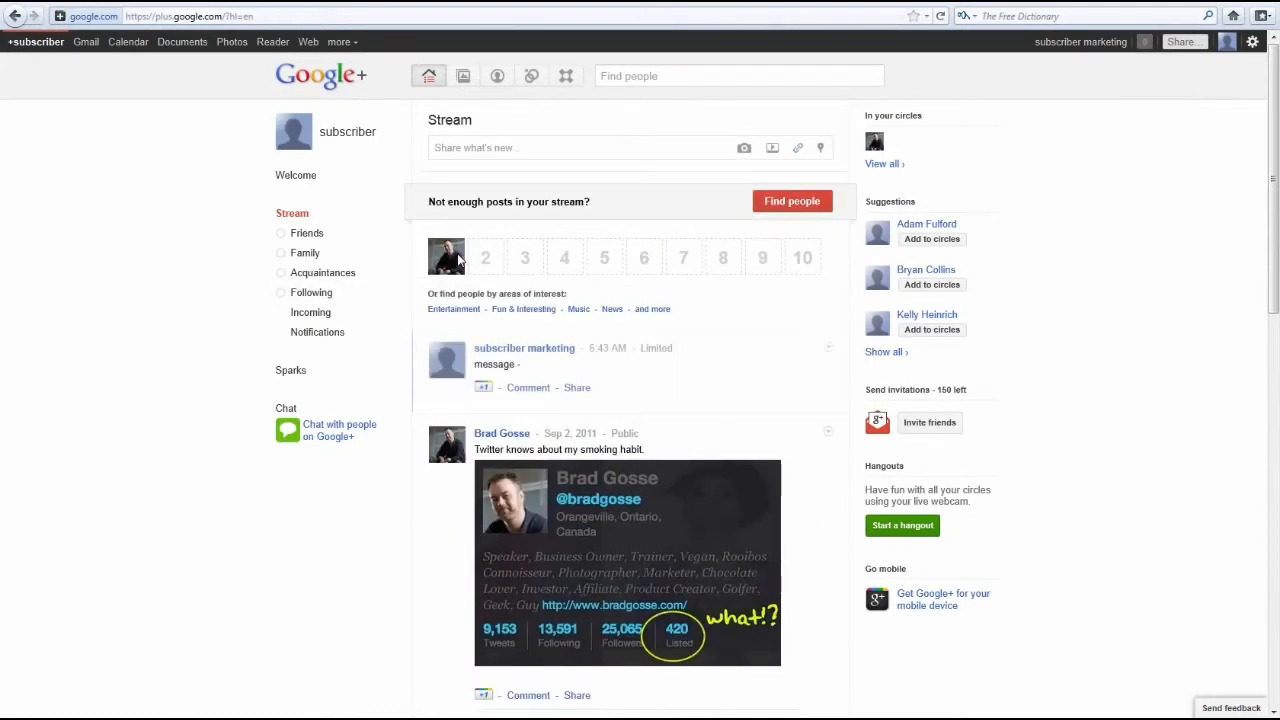
{"action": "double_click", "coordinate": [494, 364]}
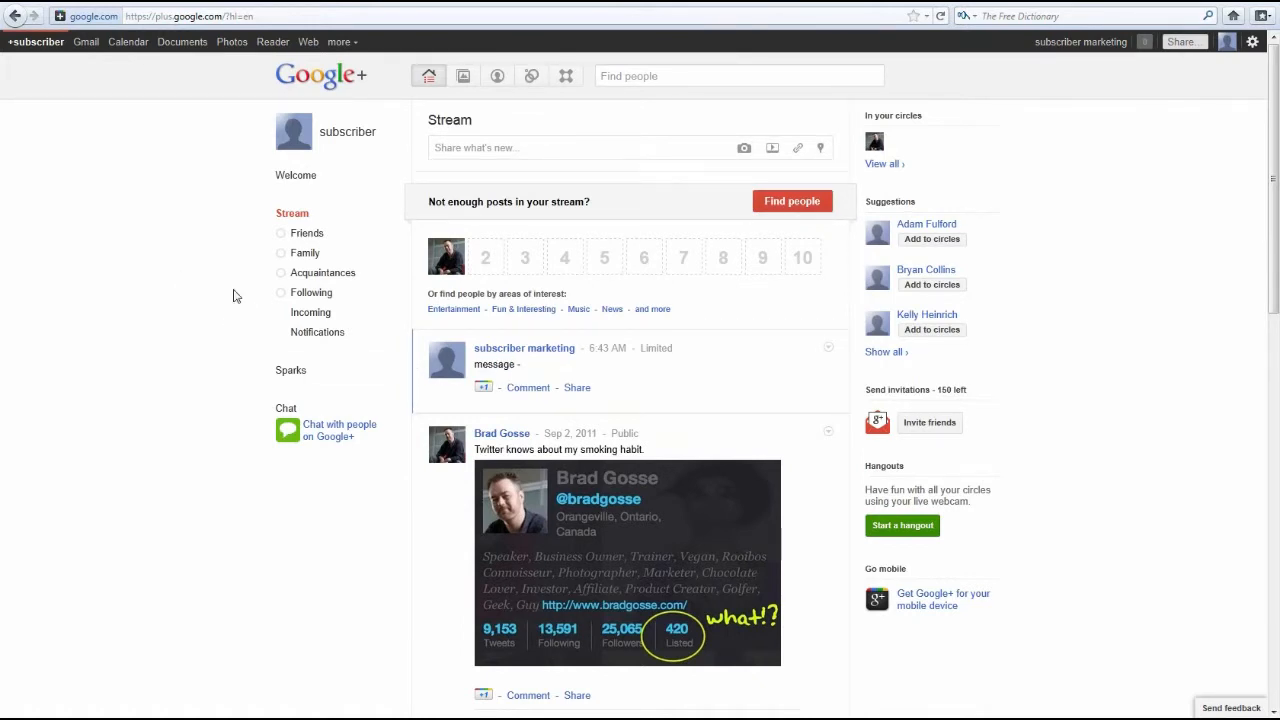
{"action": "mouse_move", "coordinate": [516, 92]}
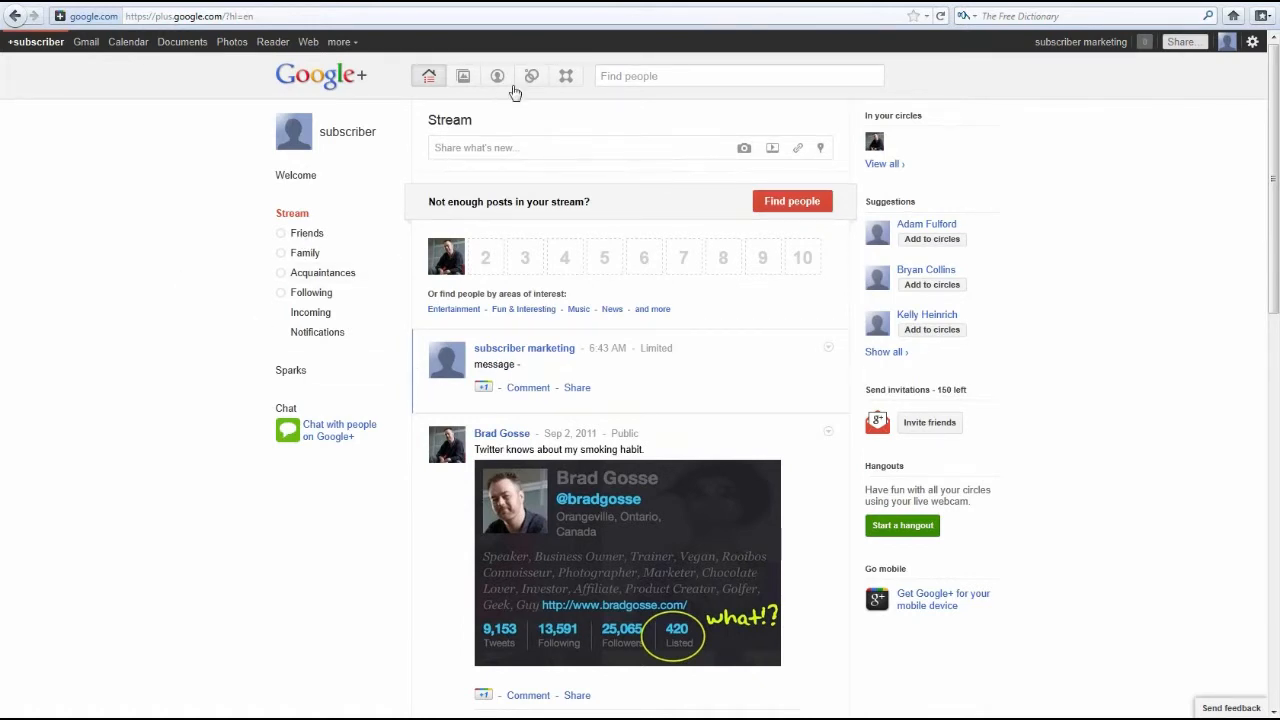
{"action": "left_click", "coordinate": [532, 76]}
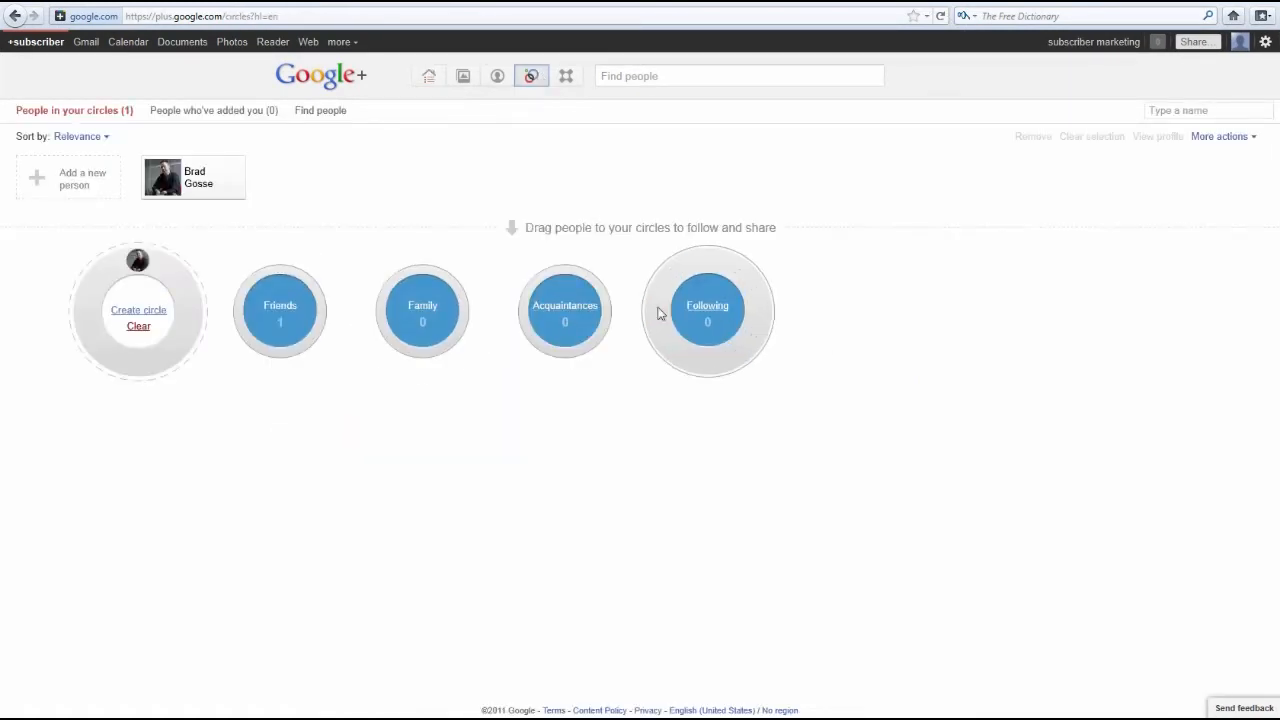
{"action": "left_click", "coordinate": [428, 76]}
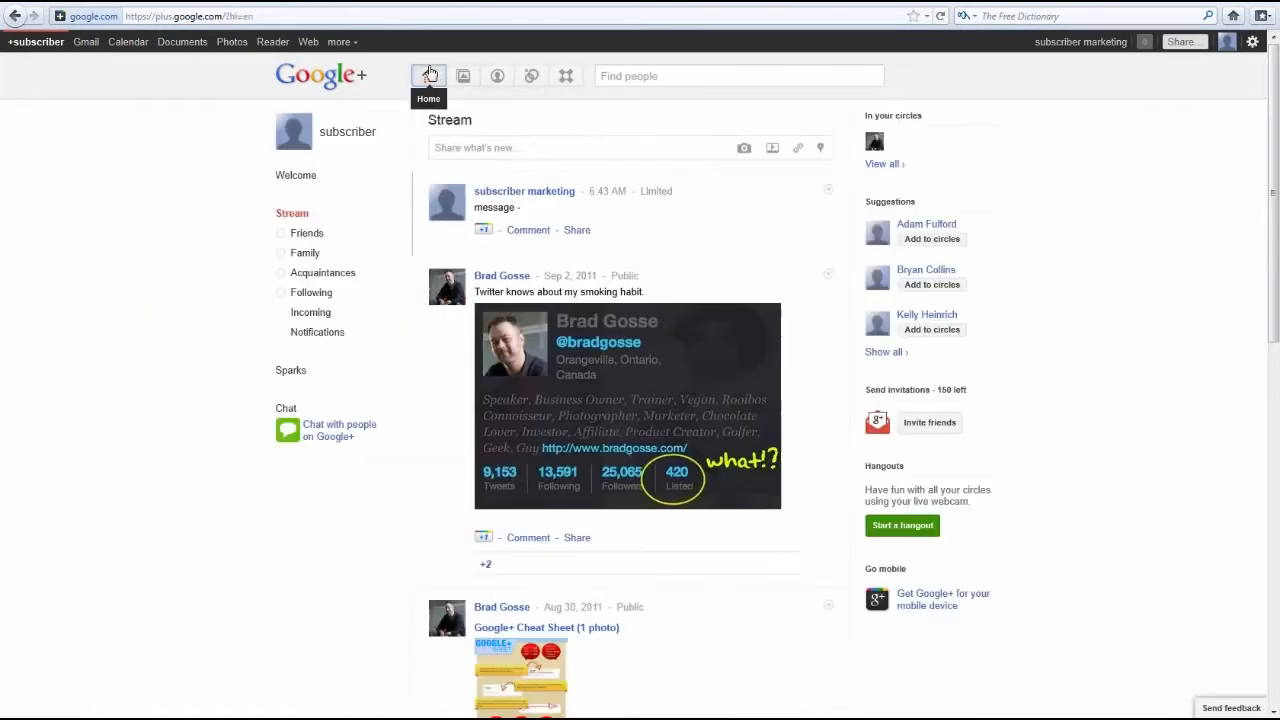
{"action": "left_click", "coordinate": [580, 148]}
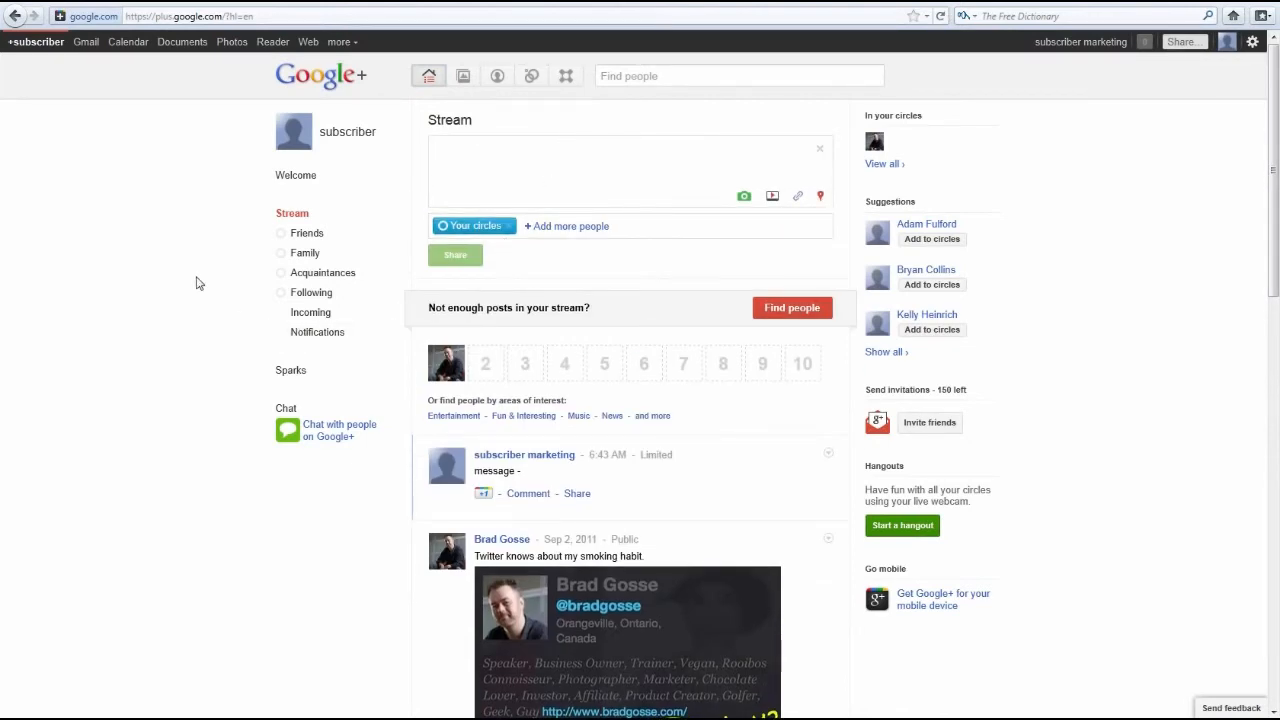
{"action": "mouse_move", "coordinate": [218, 388]}
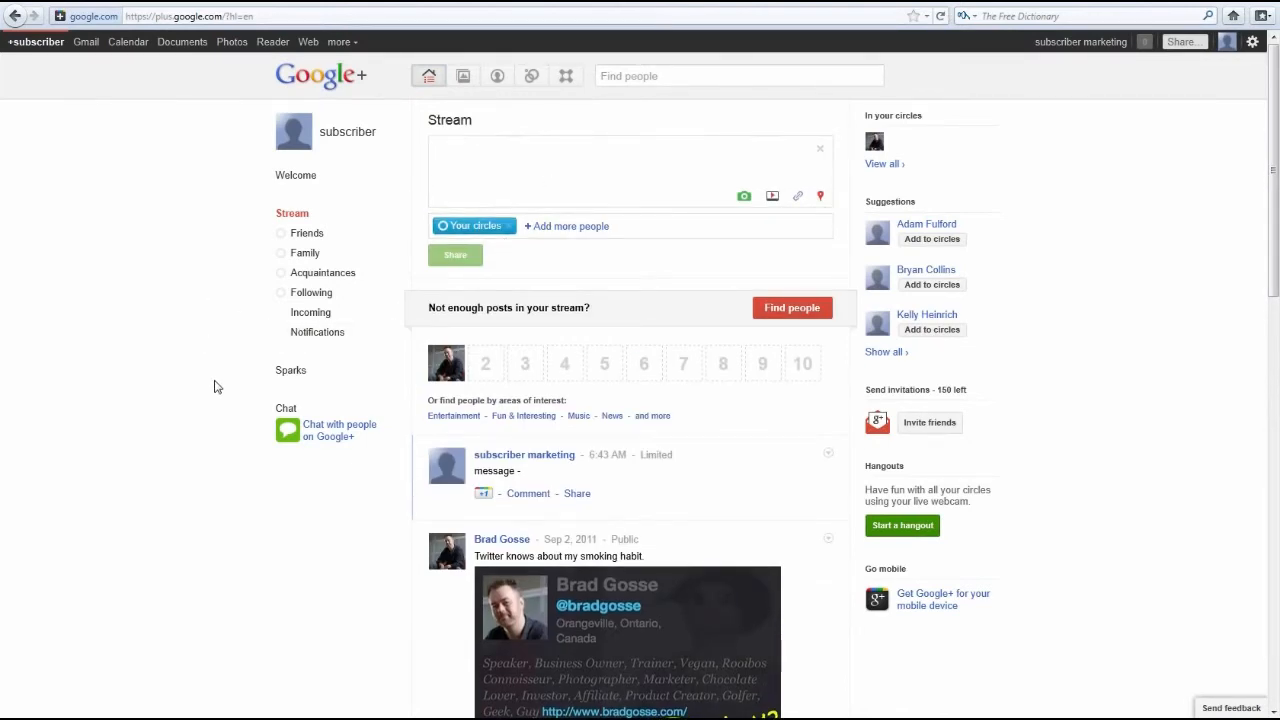